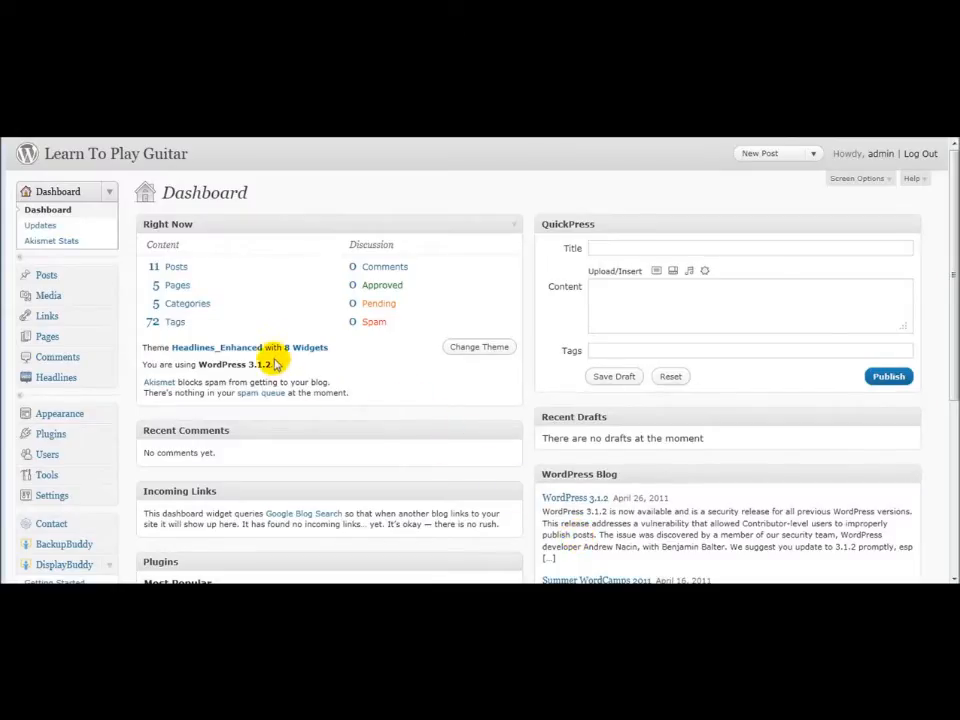
{"action": "mouse_move", "coordinate": [244, 336]}
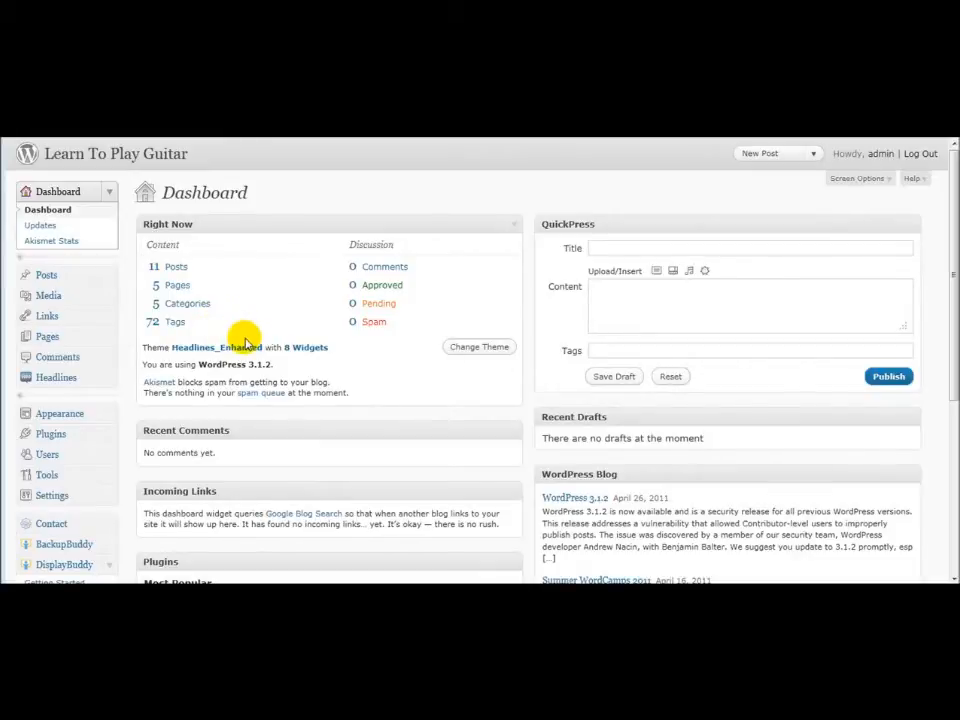
{"action": "mouse_move", "coordinate": [276, 372]}
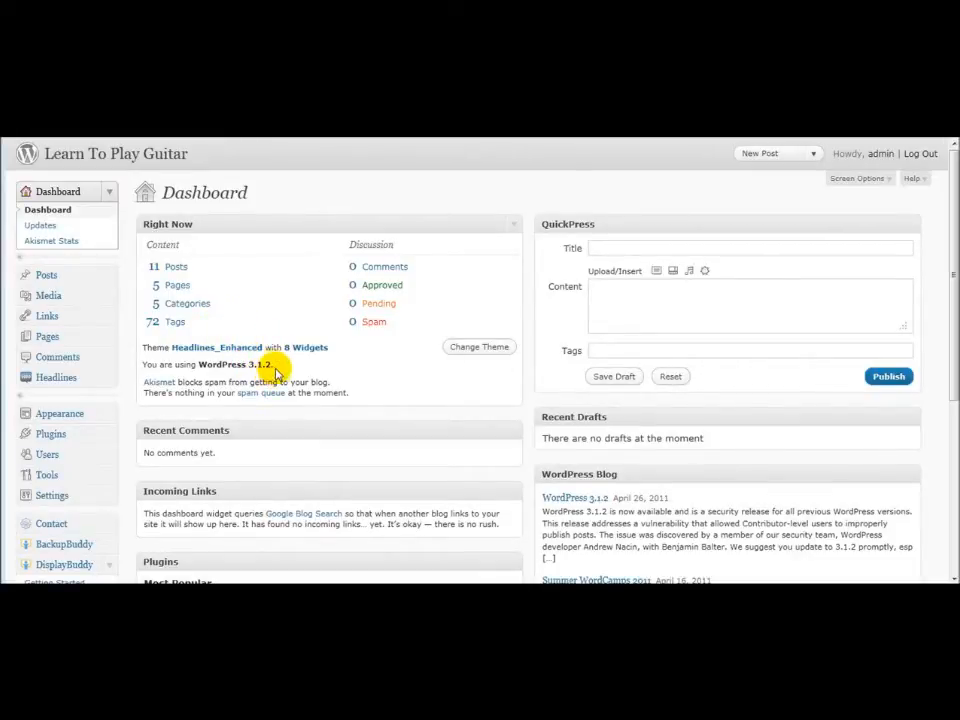
Go to Plugins > Add New and switch to uploading a plugin zip file
{"action": "double_click", "coordinate": [236, 364]}
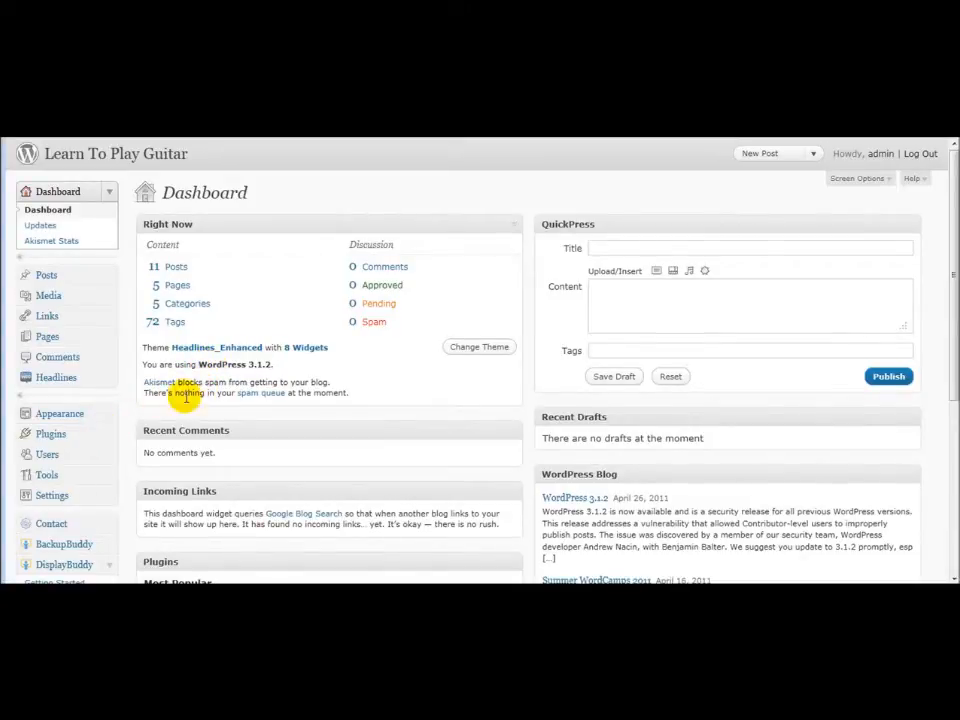
{"action": "double_click", "coordinate": [234, 364]}
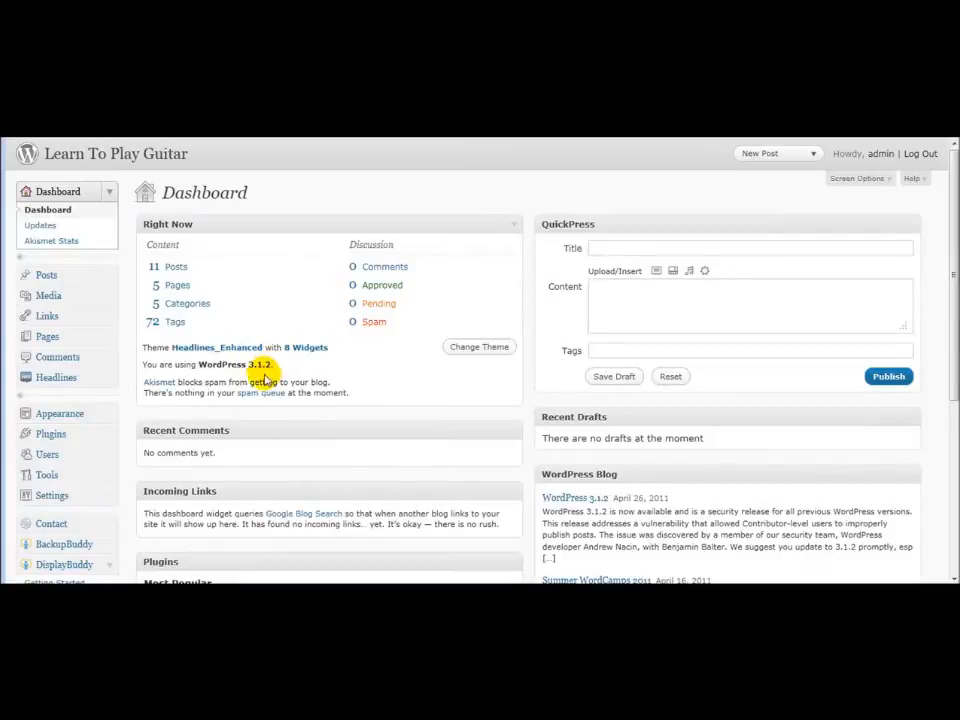
{"action": "double_click", "coordinate": [260, 364]}
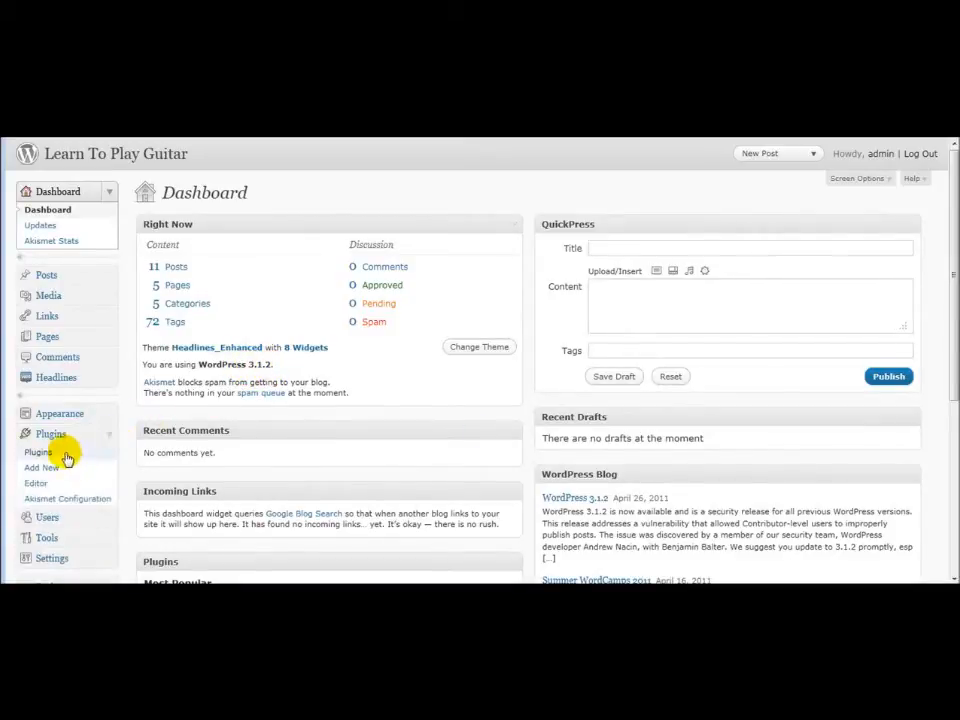
{"action": "mouse_move", "coordinate": [40, 468]}
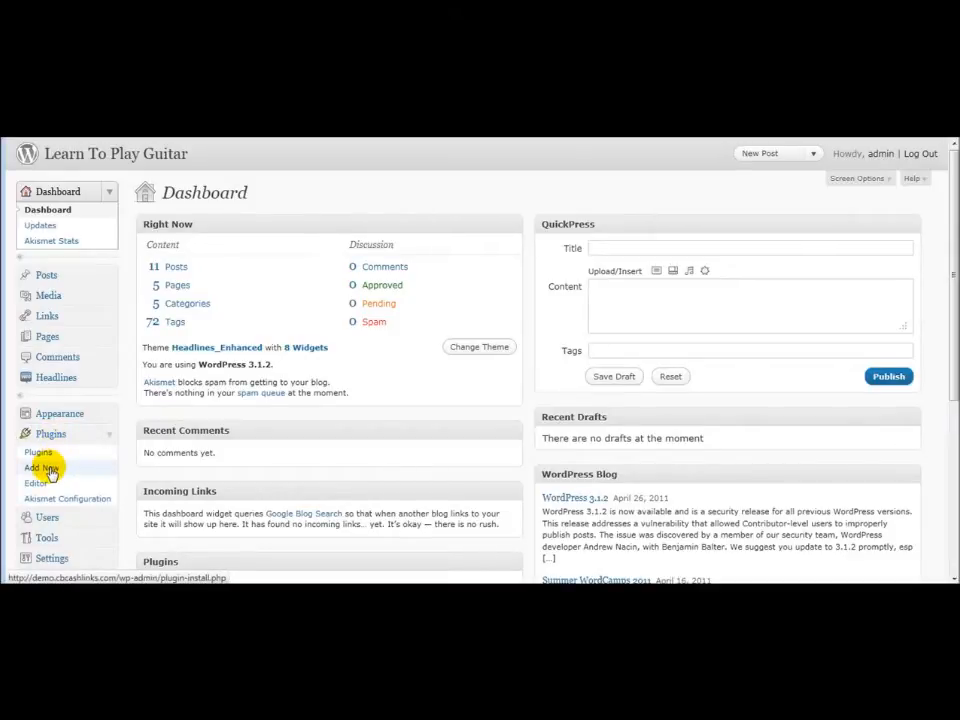
{"action": "left_click", "coordinate": [36, 468]}
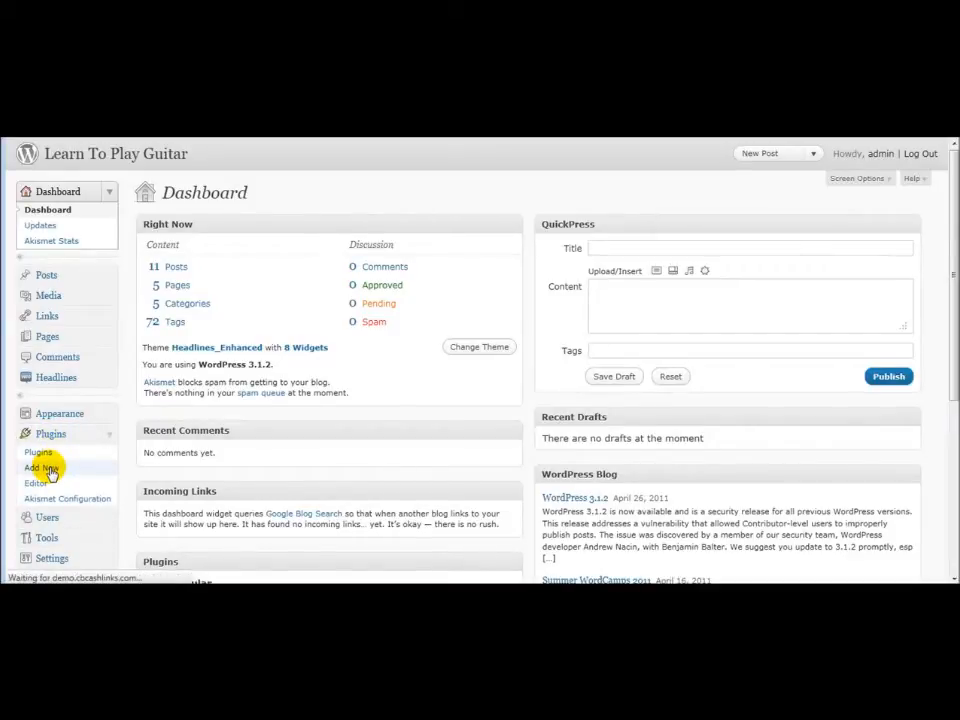
{"action": "left_click", "coordinate": [42, 468]}
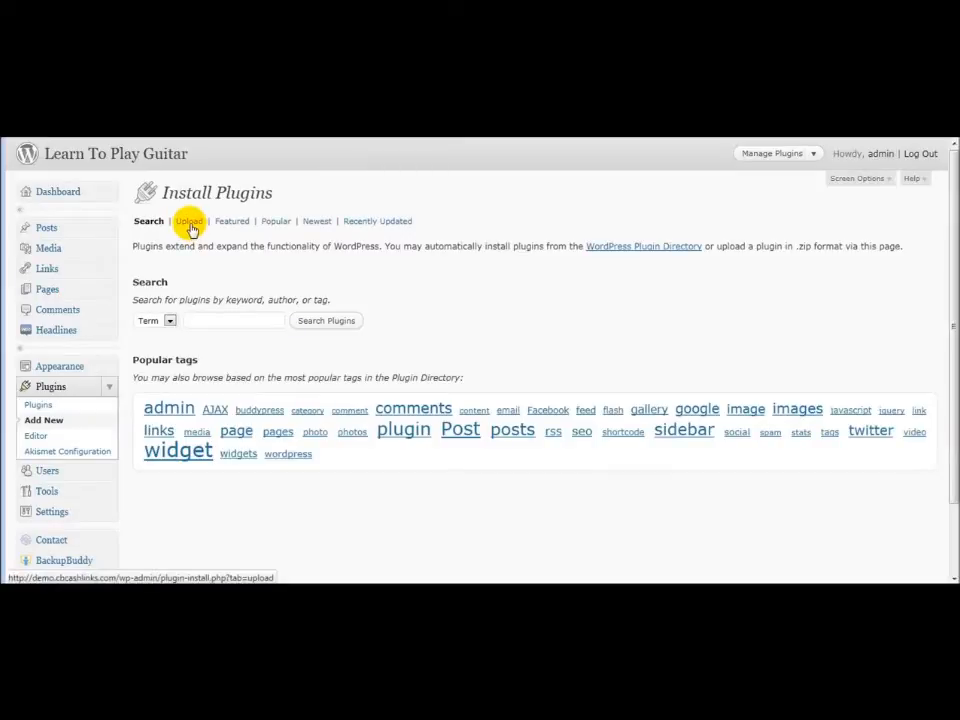
{"action": "left_click", "coordinate": [188, 220]}
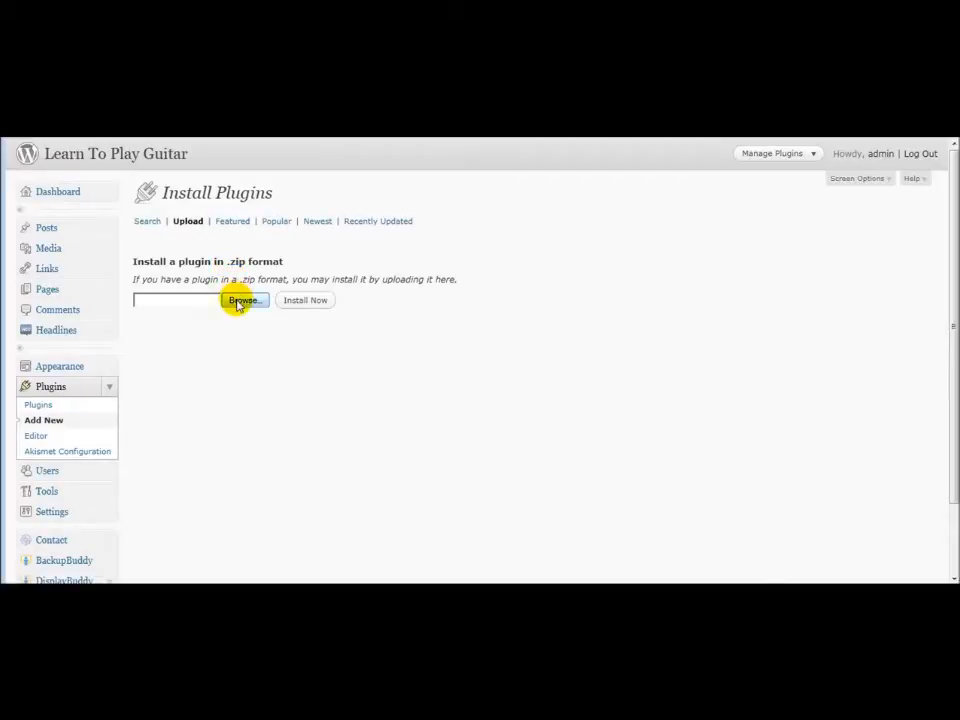
Upload cb-cashlinks.zip, install it and activate the CB Cashlinks plugin
{"action": "left_click", "coordinate": [244, 300]}
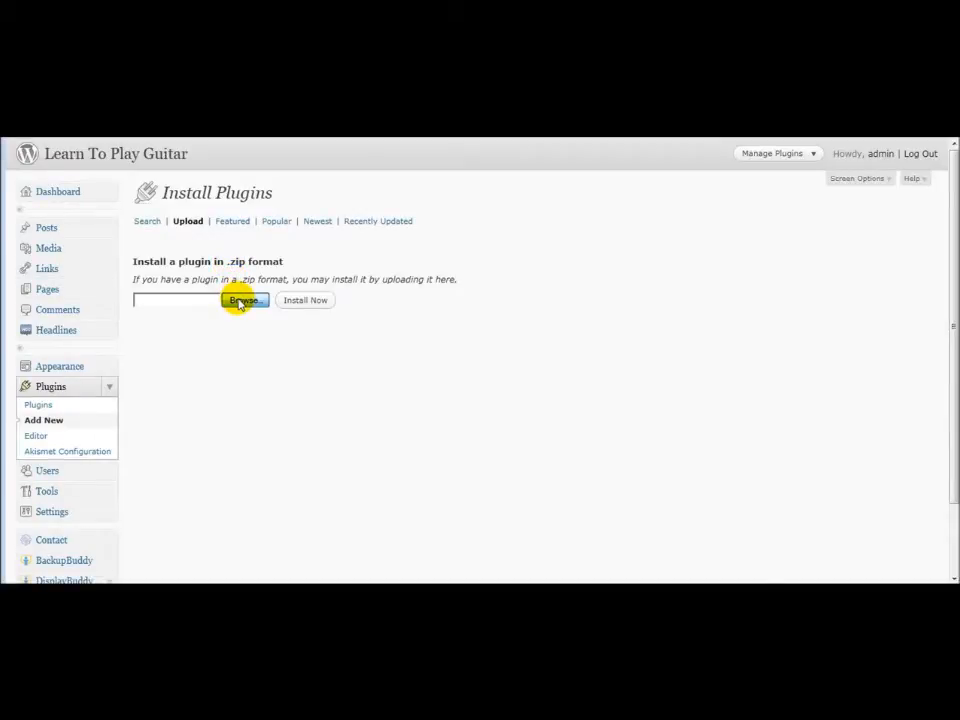
{"action": "left_click", "coordinate": [244, 300]}
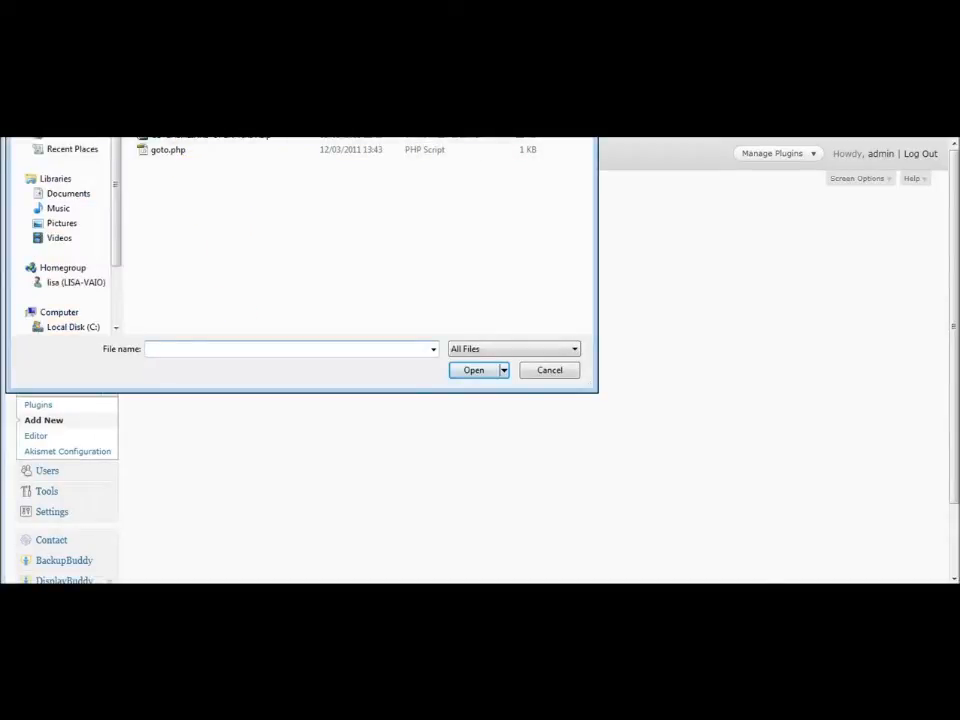
{"action": "left_click", "coordinate": [472, 370]}
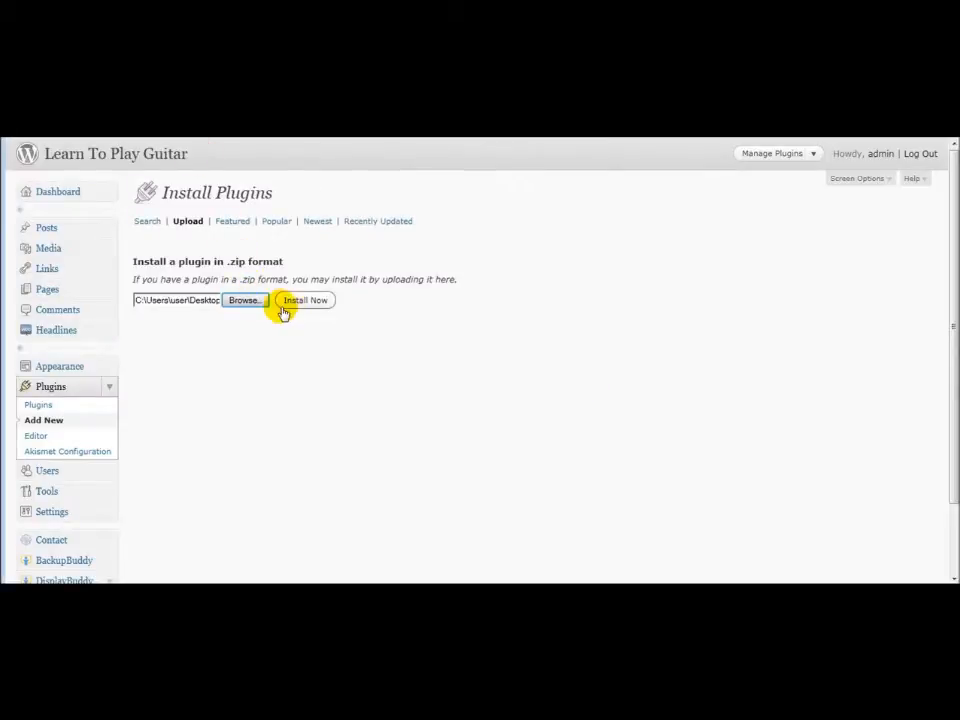
{"action": "left_click", "coordinate": [304, 300]}
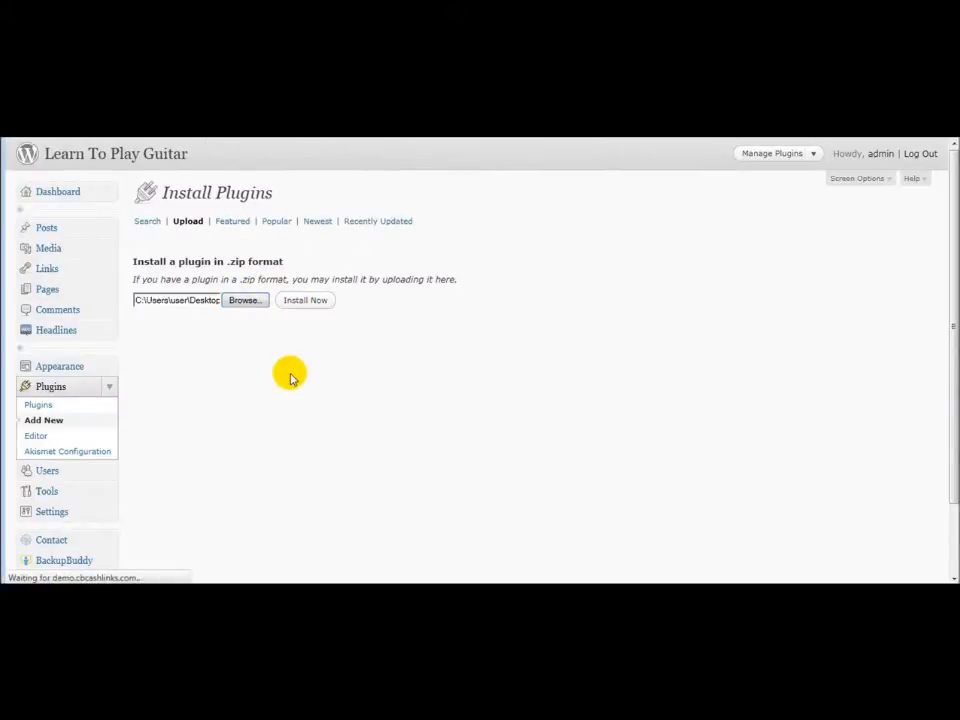
{"action": "left_click", "coordinate": [304, 300]}
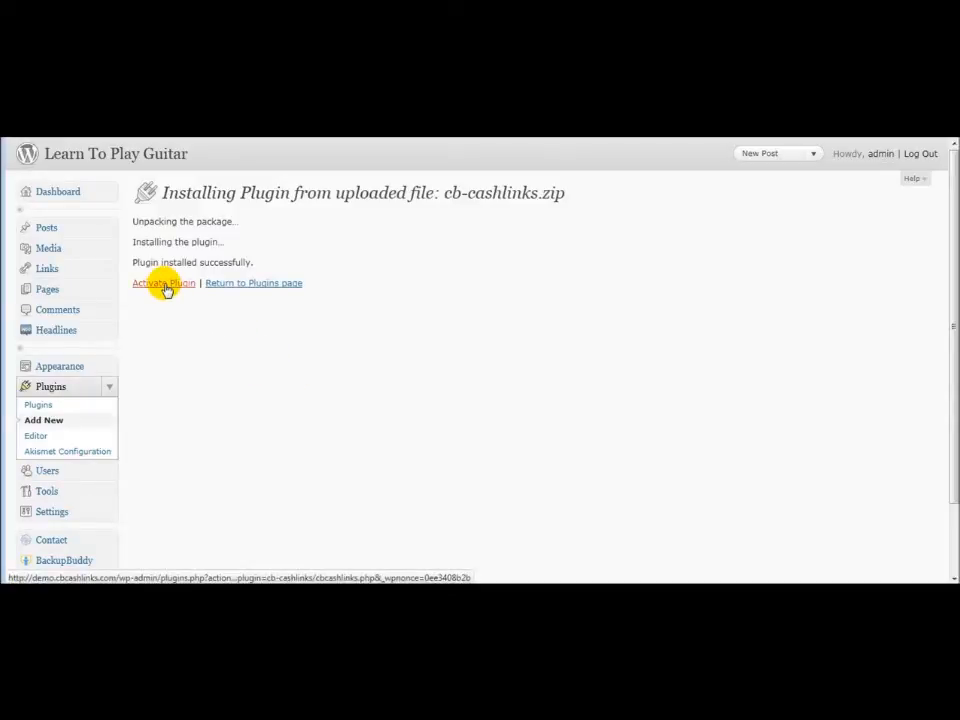
{"action": "left_click", "coordinate": [164, 284]}
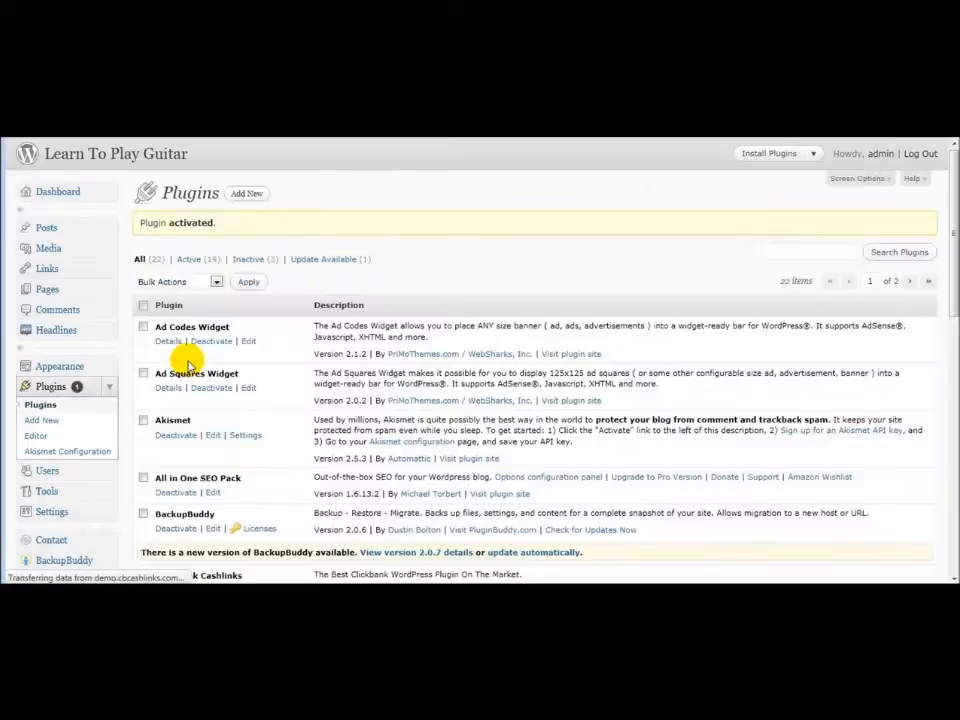
Scroll down to the CB Cashlinks settings page
{"action": "scroll", "scroll_direction": "down", "scroll_amount": 3}
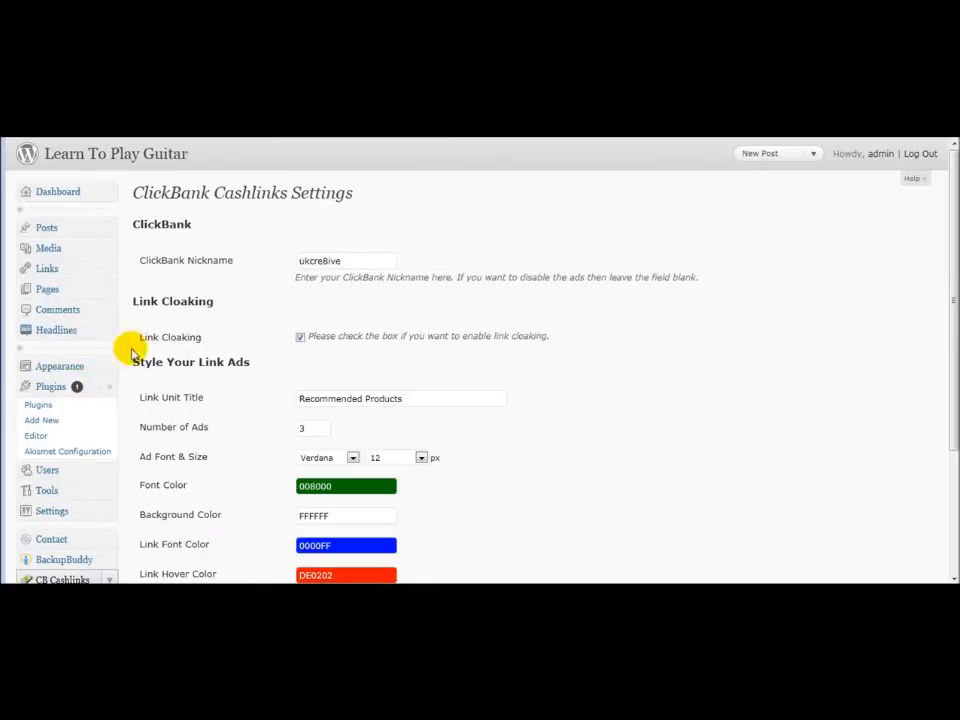
Replace the ClickBank nickname field with a new nickname
{"action": "double_click", "coordinate": [320, 260]}
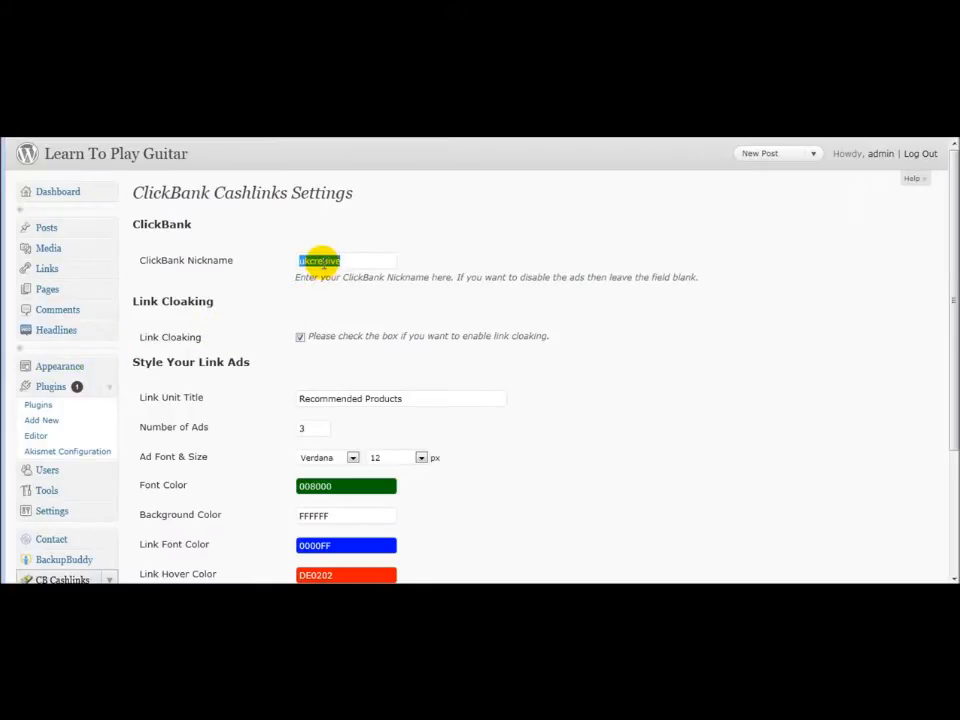
{"action": "type", "text": "Your"}
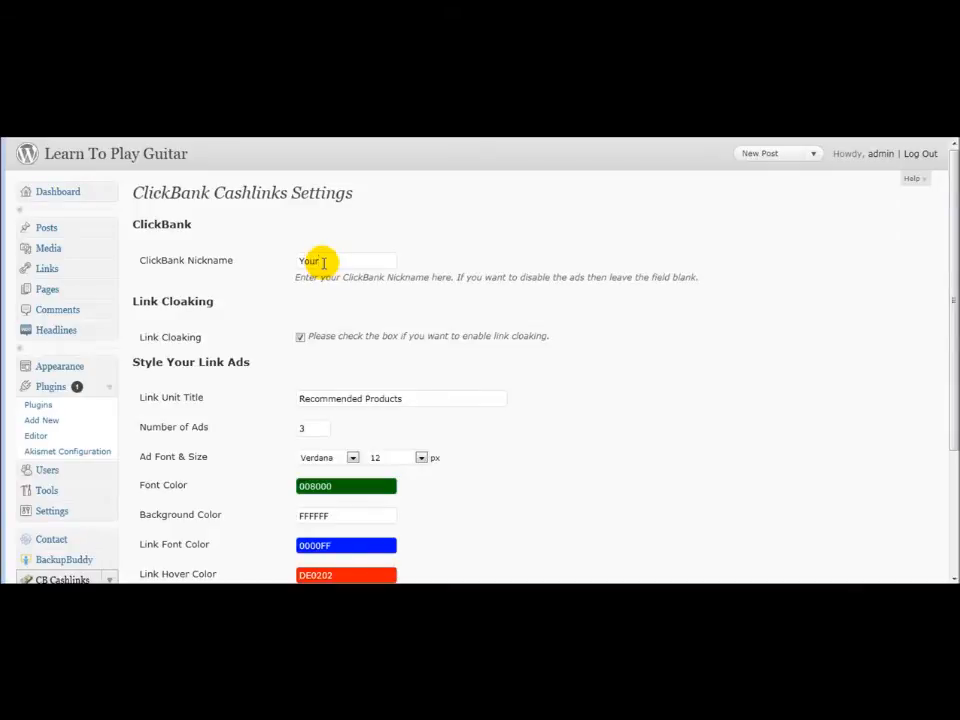
{"action": "type", "text": "Nick"}
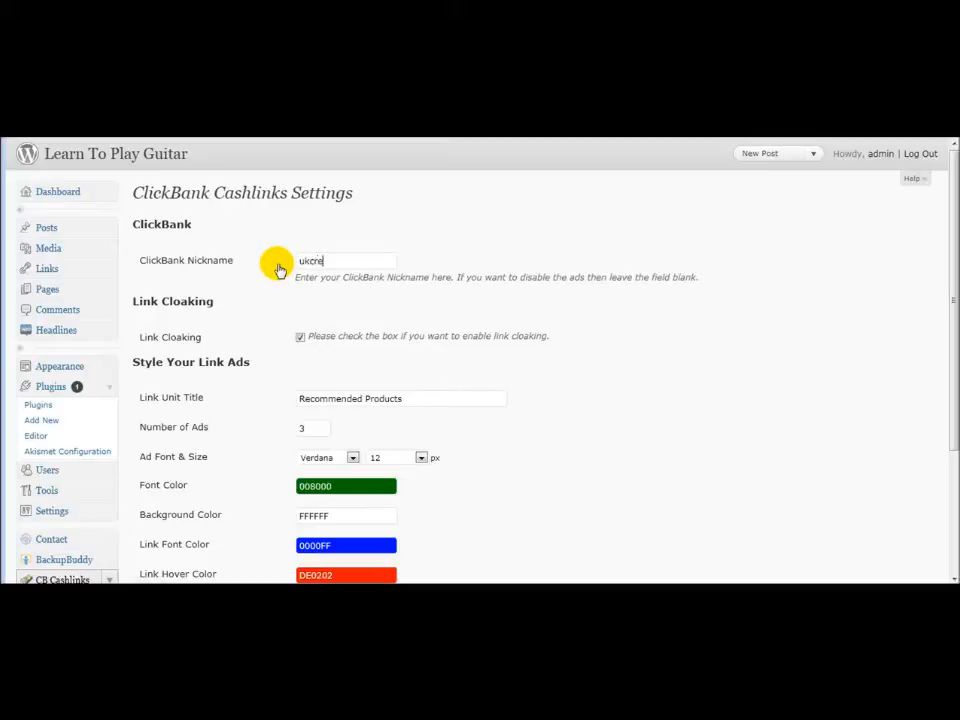
{"action": "type", "text": "8ive"}
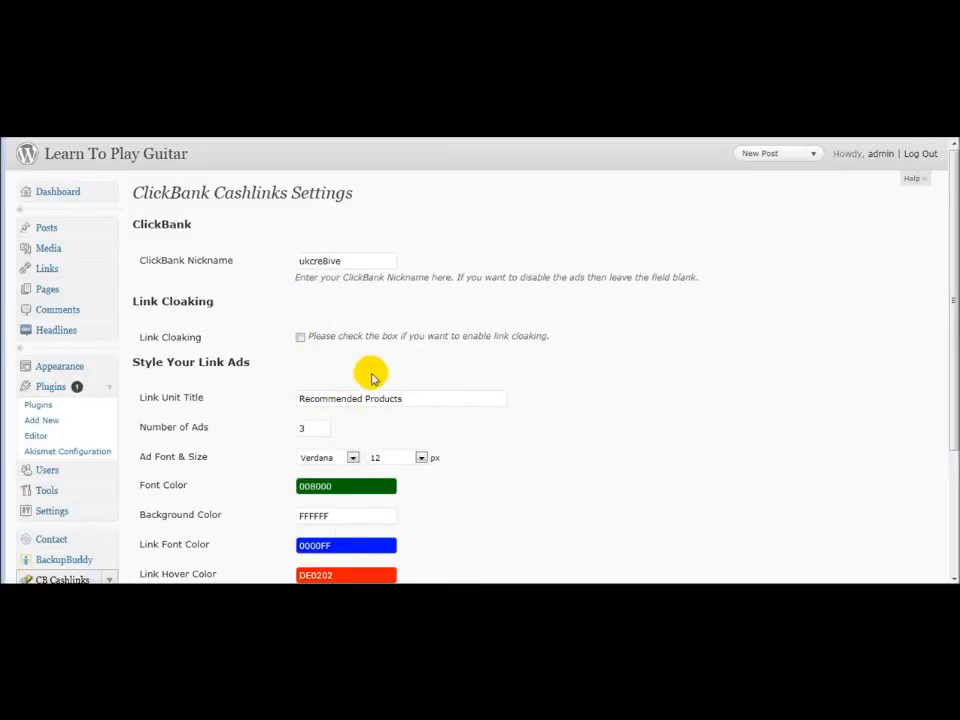
{"action": "mouse_move", "coordinate": [350, 380]}
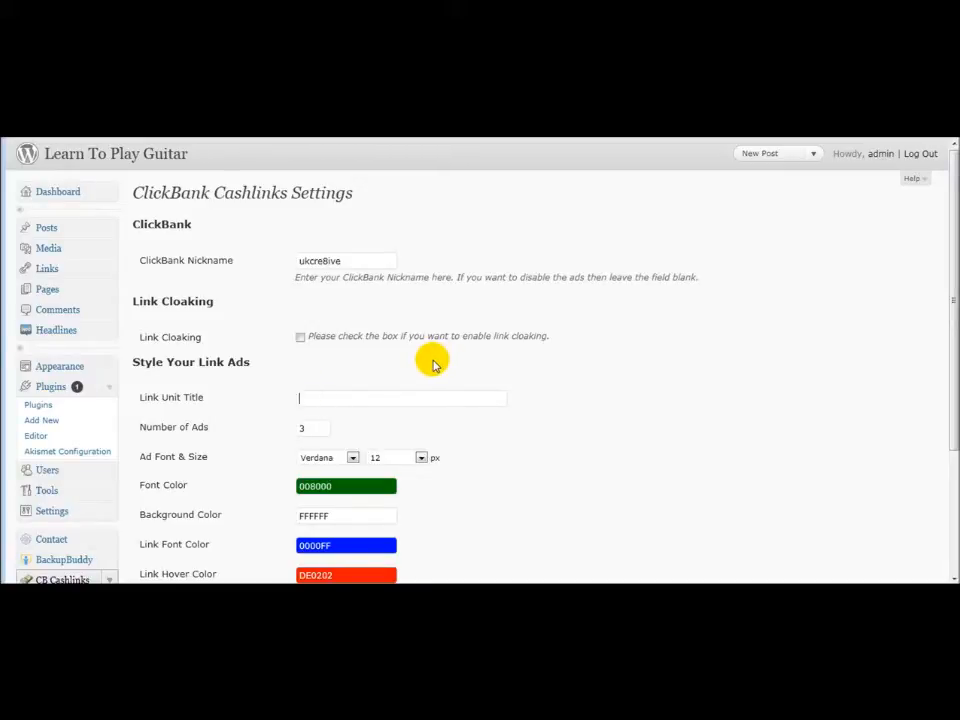
Set the link unit title to 'Products We Recommend', number of ads to 3, and save the settings
{"action": "type", "text": "Product"}
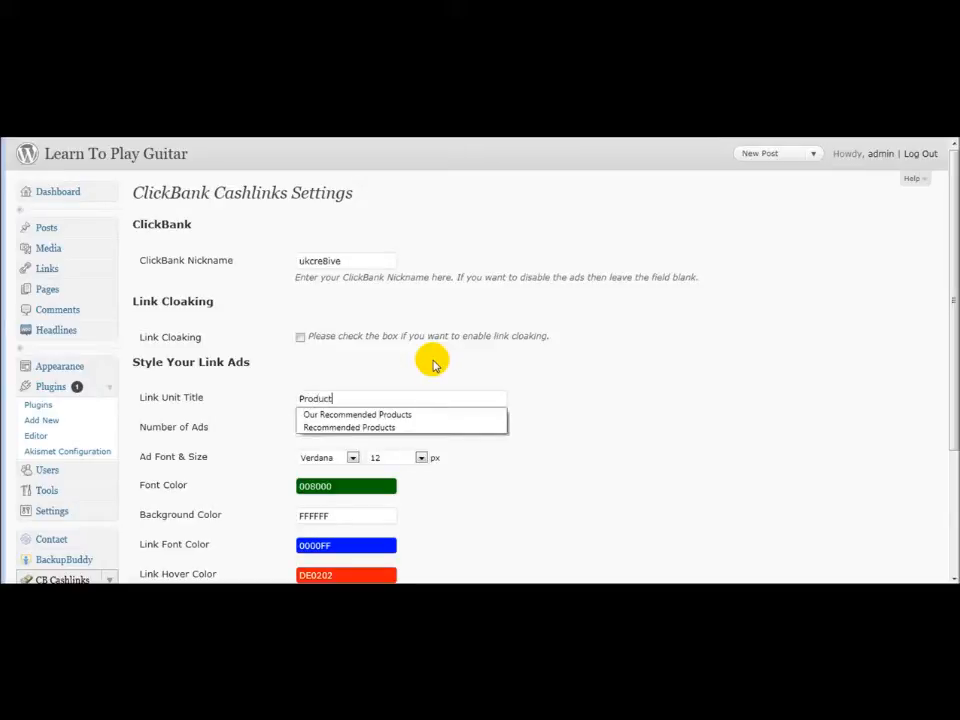
{"action": "type", "text": "Products We Recommend"}
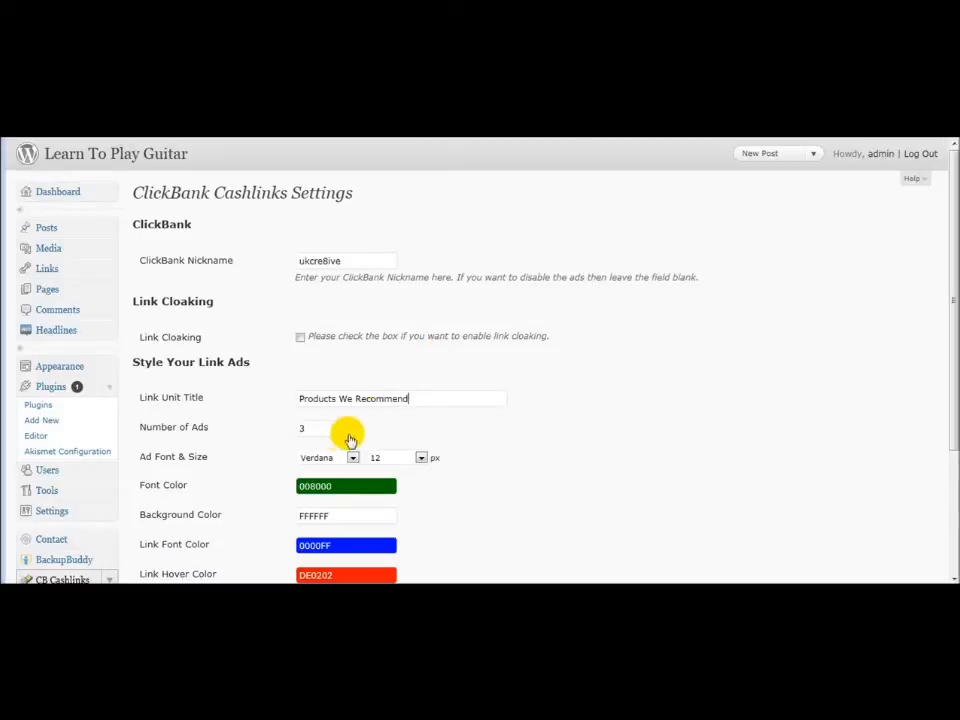
{"action": "left_click", "coordinate": [304, 428]}
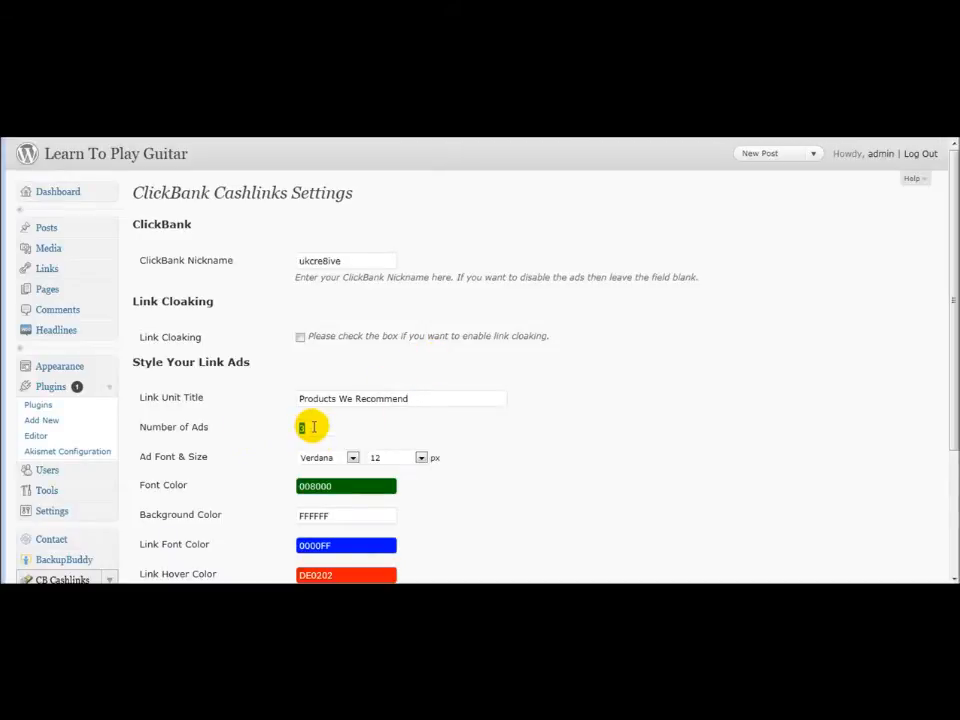
{"action": "type", "text": "3"}
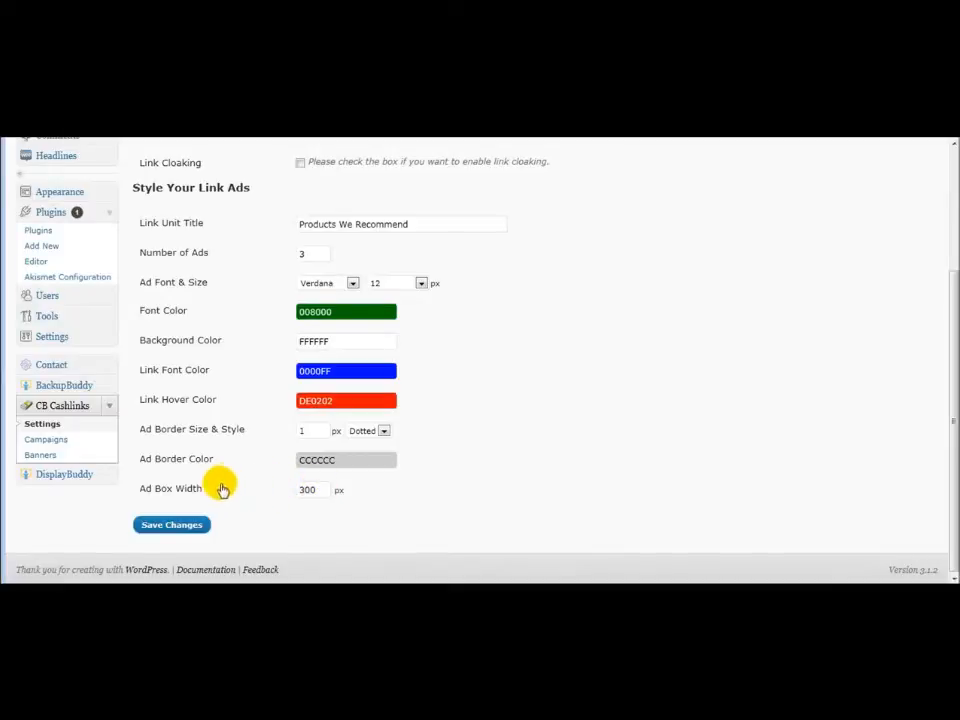
{"action": "left_click", "coordinate": [172, 524]}
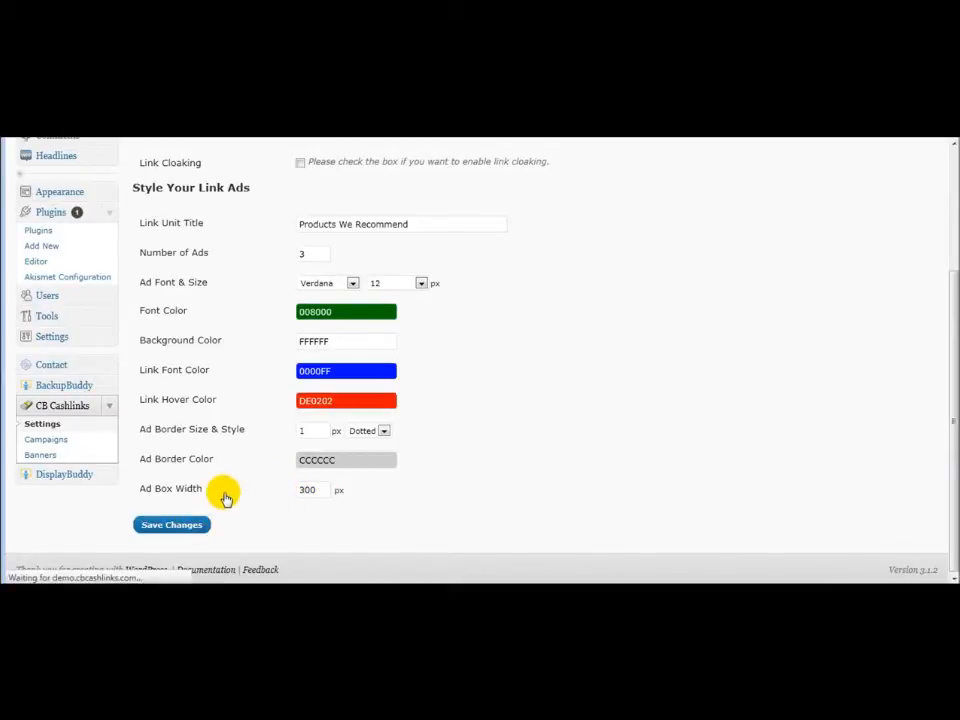
{"action": "mouse_move", "coordinate": [256, 422]}
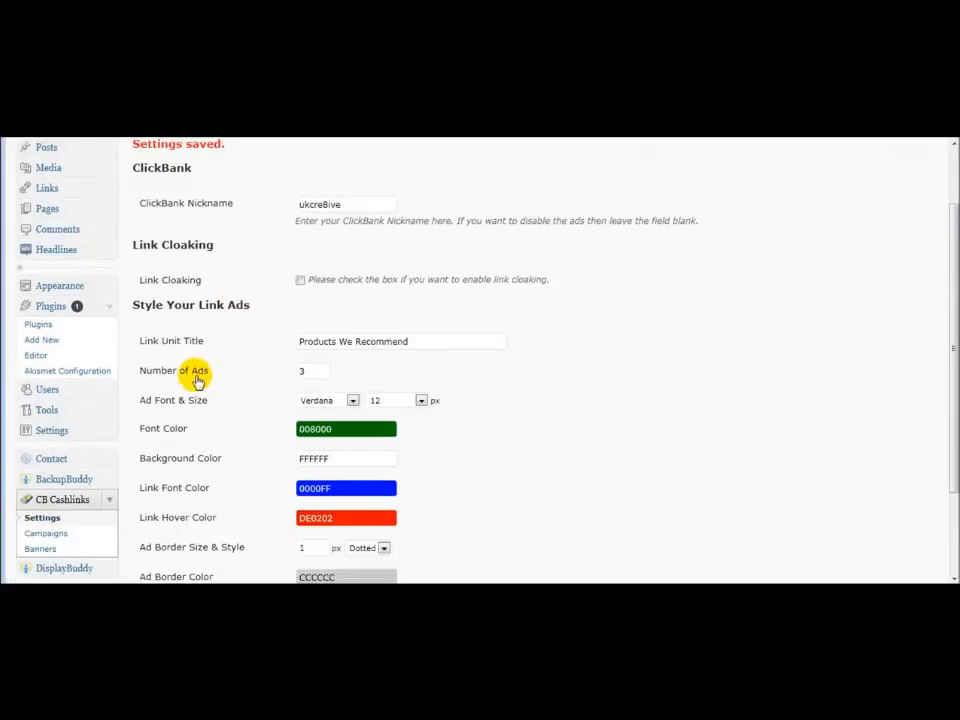
{"action": "scroll", "scroll_direction": "down", "scroll_amount": 3}
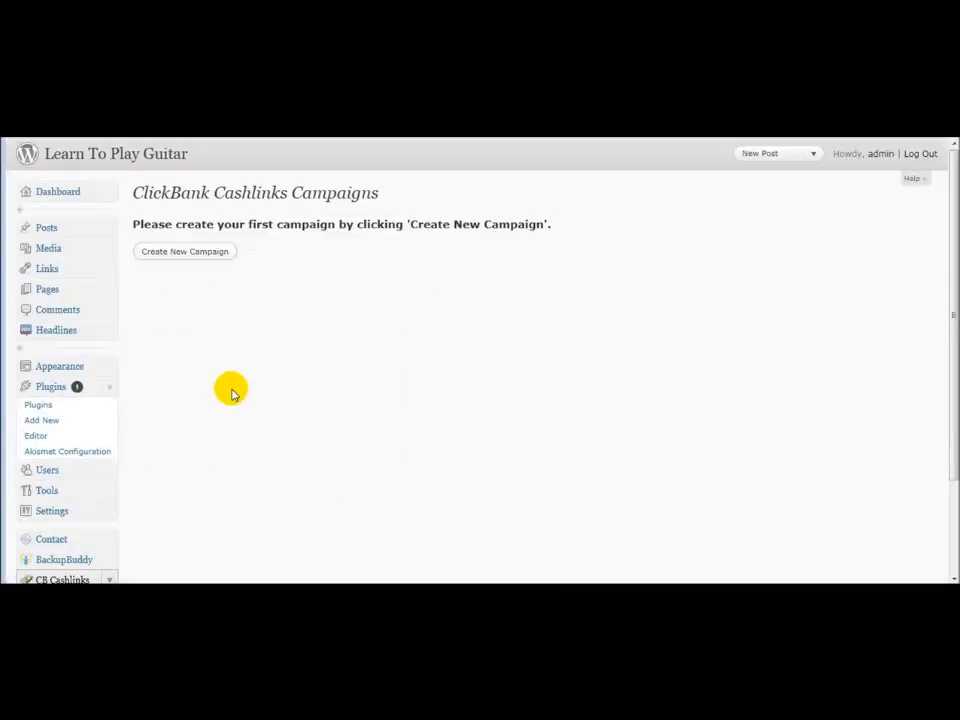
{"action": "left_click", "coordinate": [184, 252]}
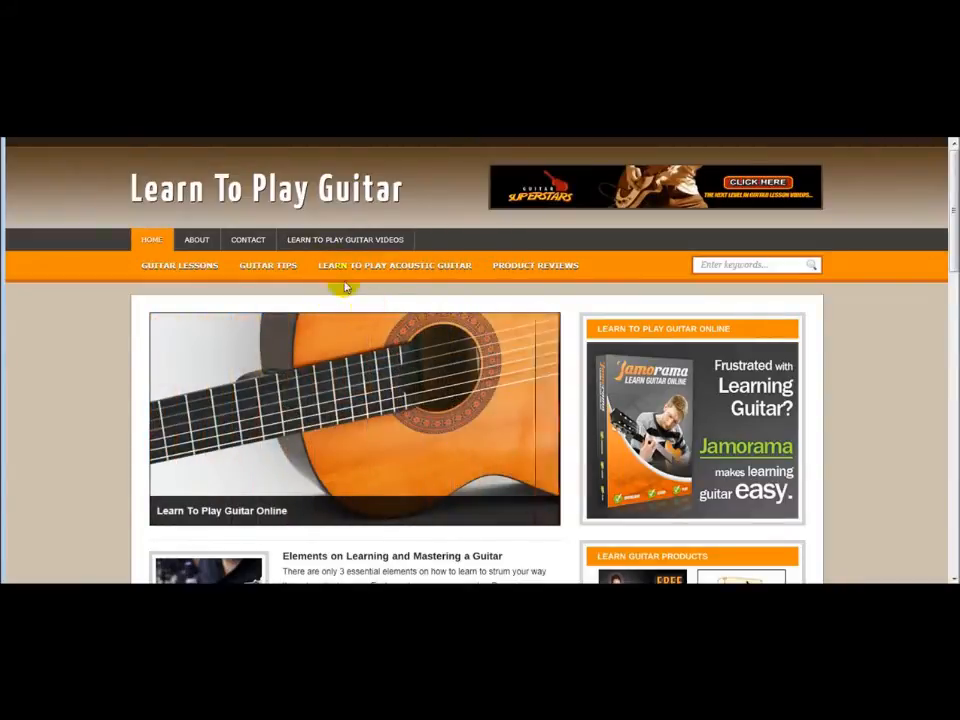
{"action": "mouse_move", "coordinate": [300, 190]}
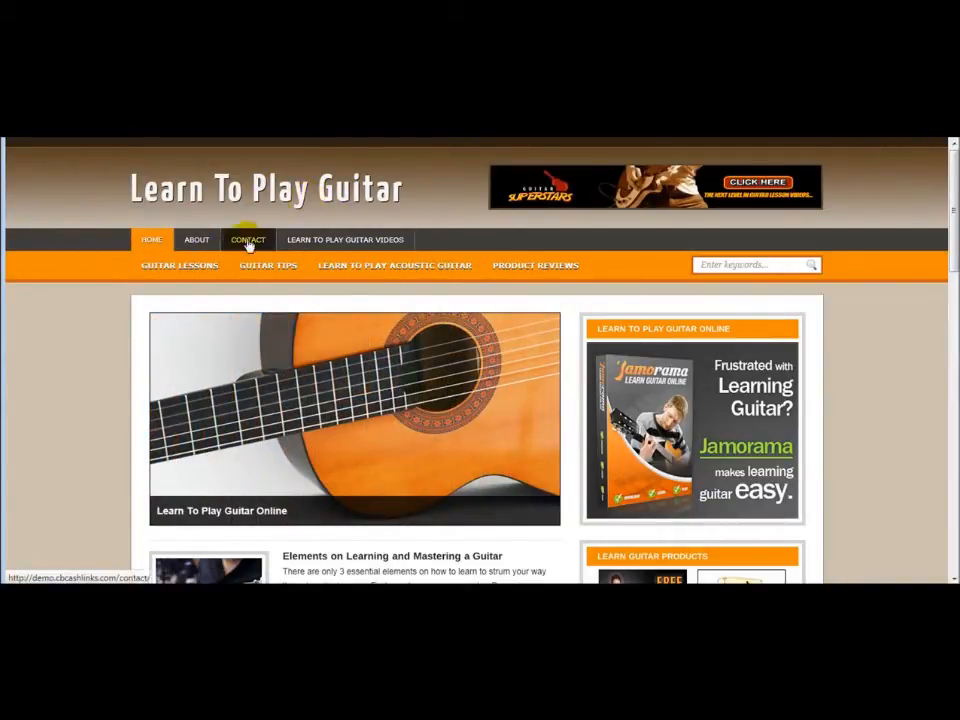
{"action": "left_click", "coordinate": [180, 264]}
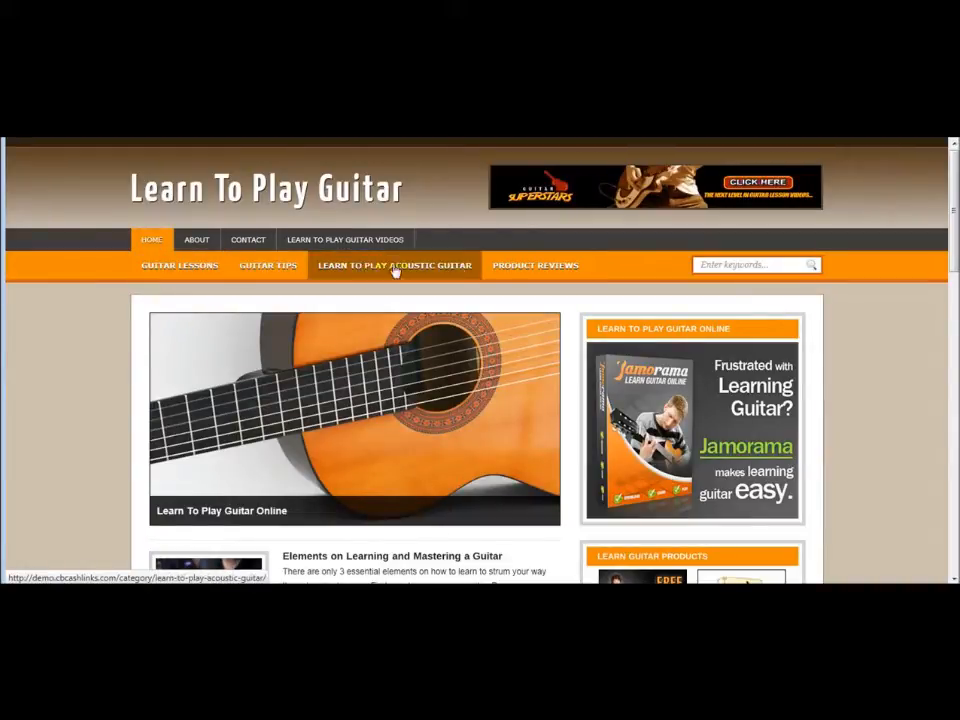
{"action": "left_click", "coordinate": [180, 264]}
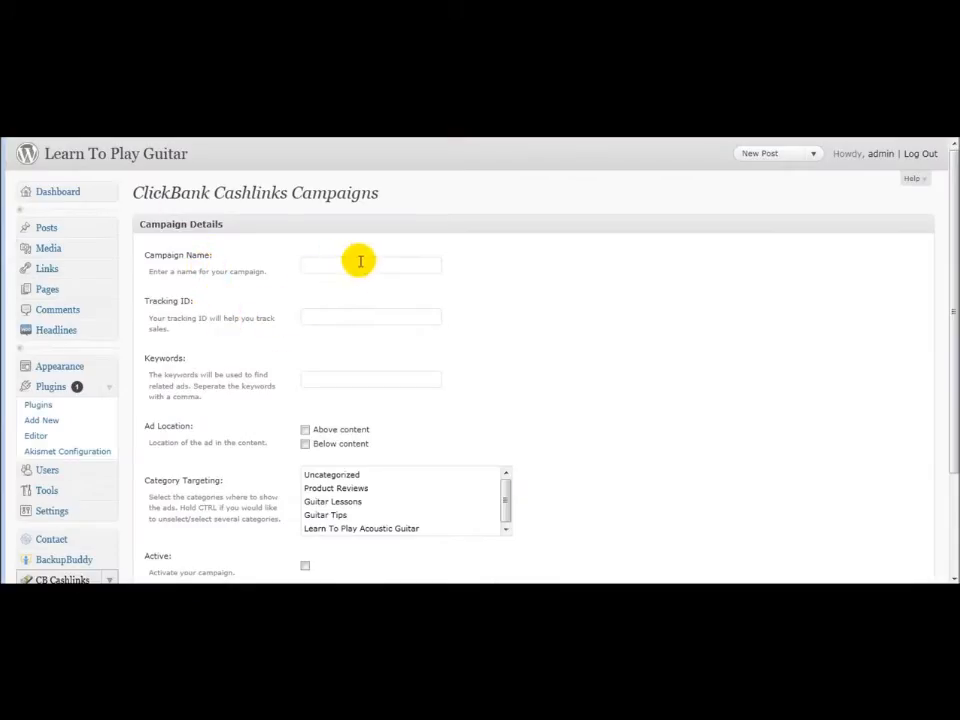
Name the campaign Learn Guitar and set its tracking ID to guitar
{"action": "type", "text": "Learn"}
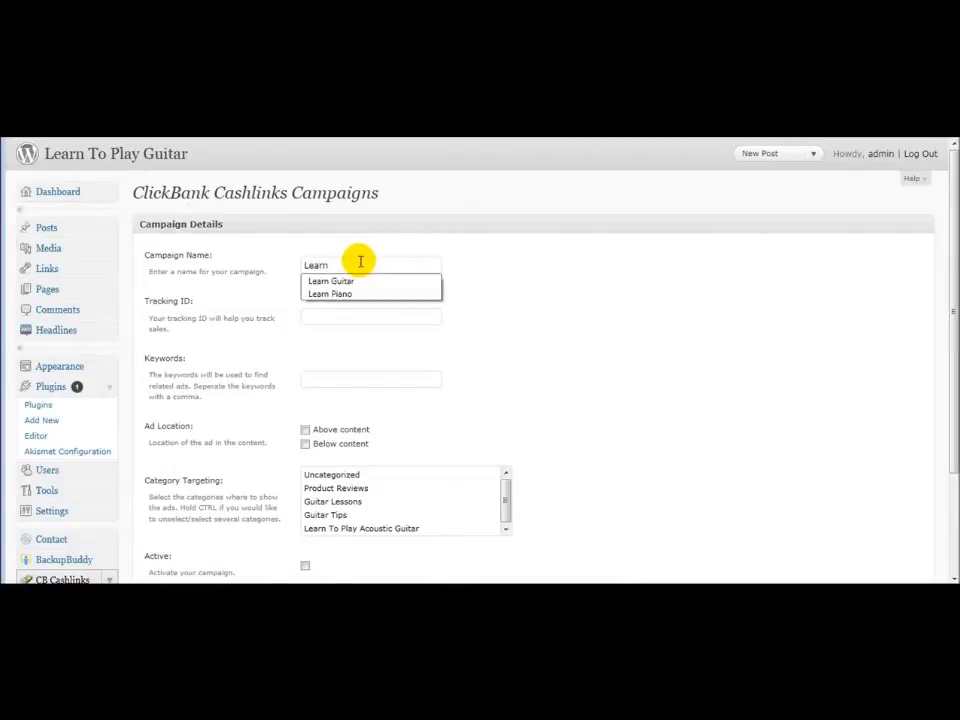
{"action": "left_click", "coordinate": [332, 280]}
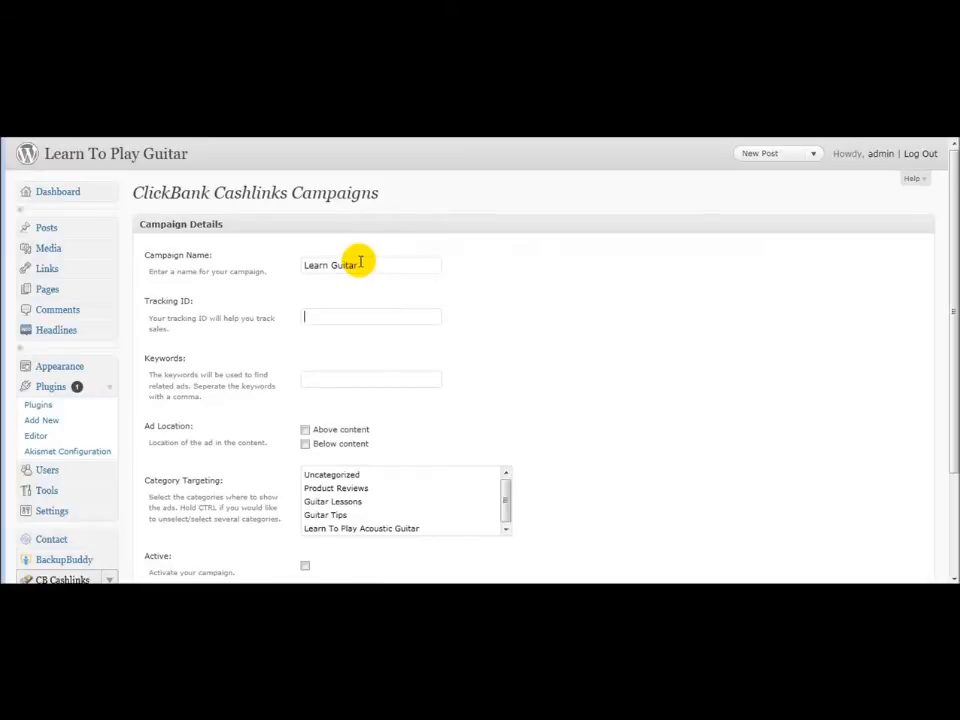
{"action": "left_click", "coordinate": [370, 316]}
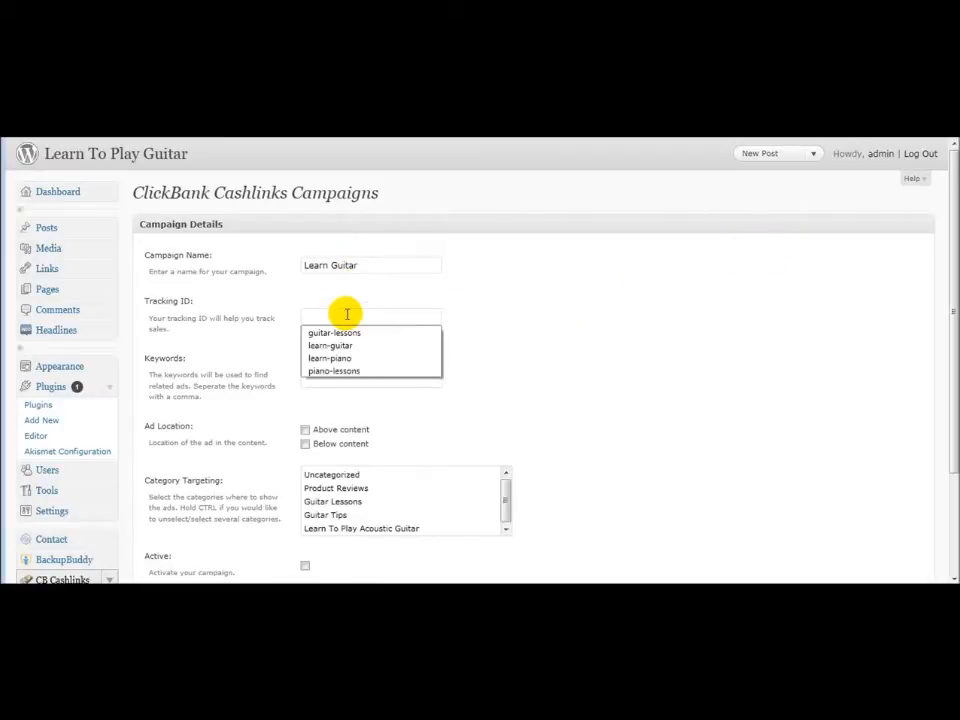
{"action": "left_click", "coordinate": [330, 344]}
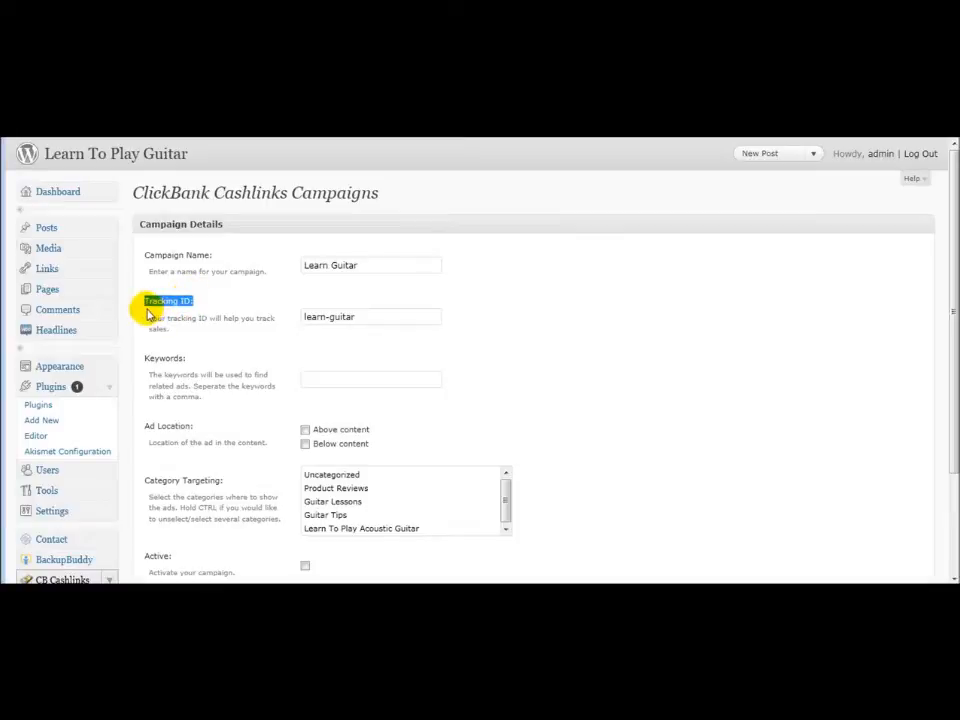
{"action": "mouse_move", "coordinate": [290, 308]}
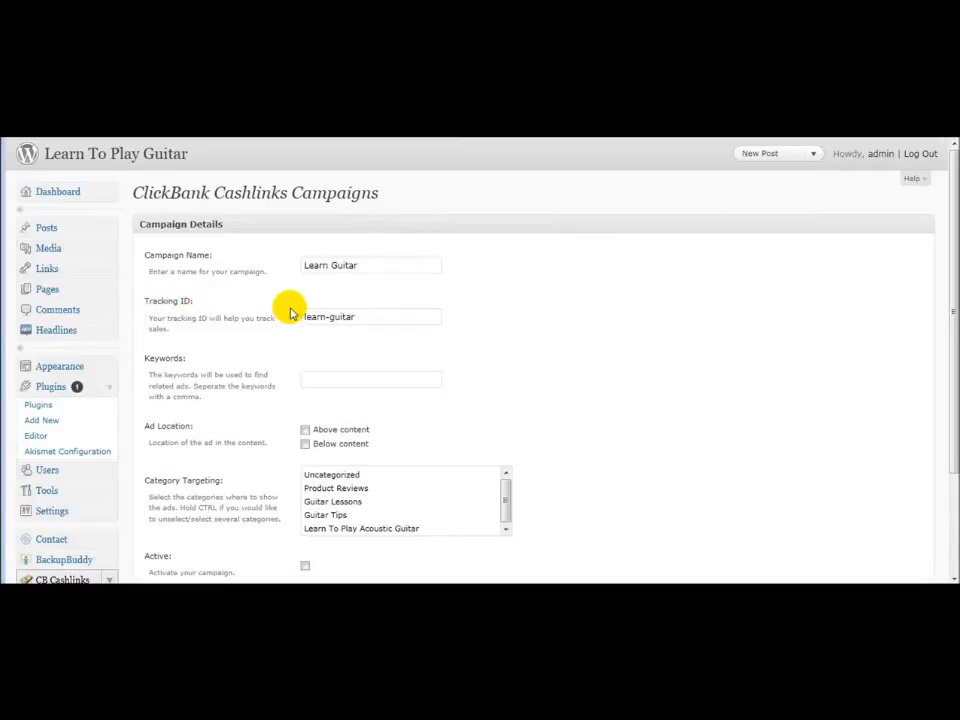
{"action": "double_click", "coordinate": [328, 316]}
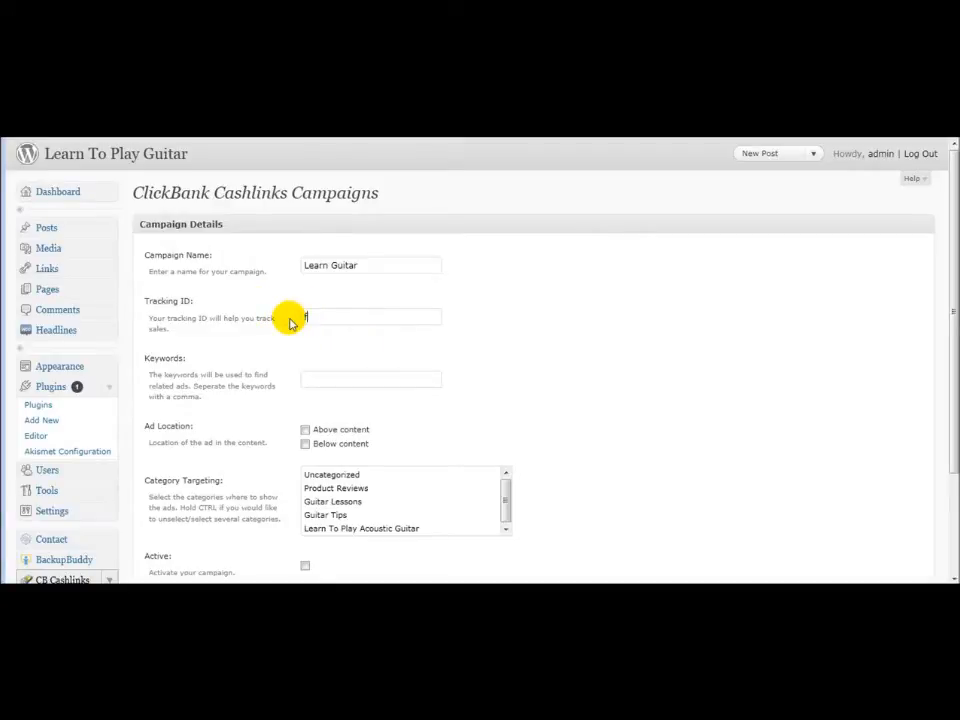
{"action": "type", "text": "guitar-sitegor"}
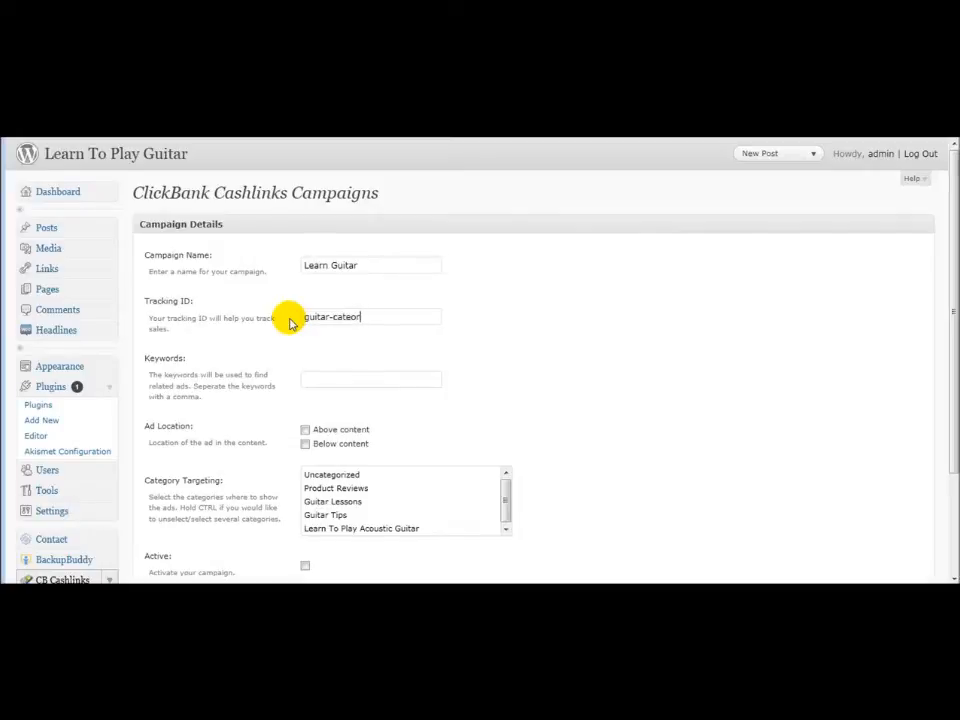
{"action": "key", "text": "Backspace"}
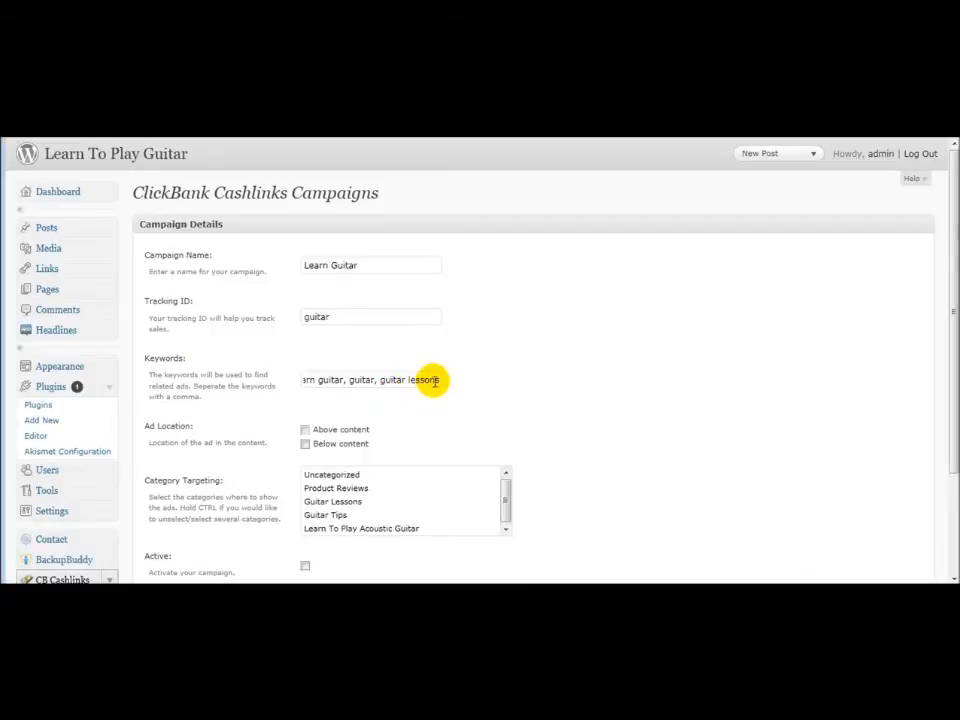
Place the links above content, target Guitar Lessons, mark the campaign active and add it
{"action": "left_click", "coordinate": [304, 428]}
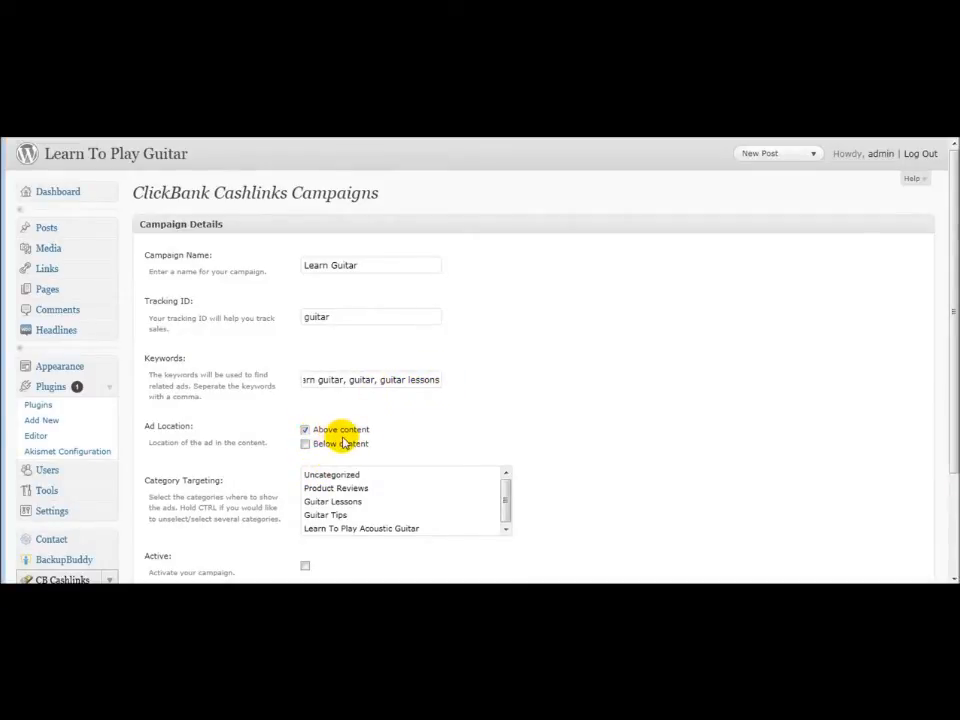
{"action": "scroll", "scroll_direction": "down", "scroll_amount": 3}
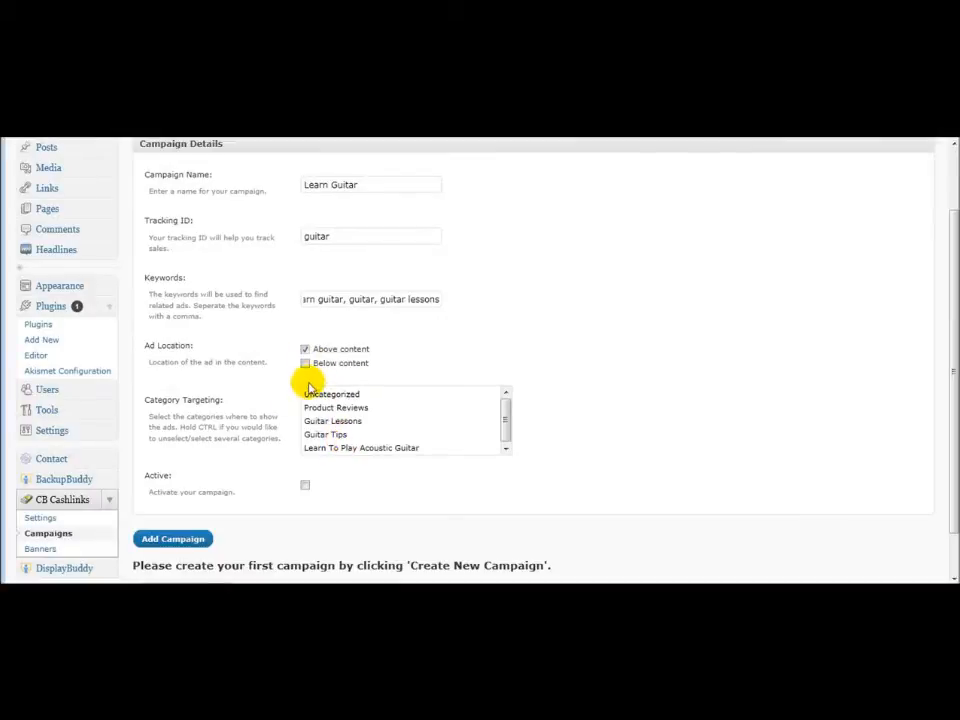
{"action": "mouse_move", "coordinate": [336, 386]}
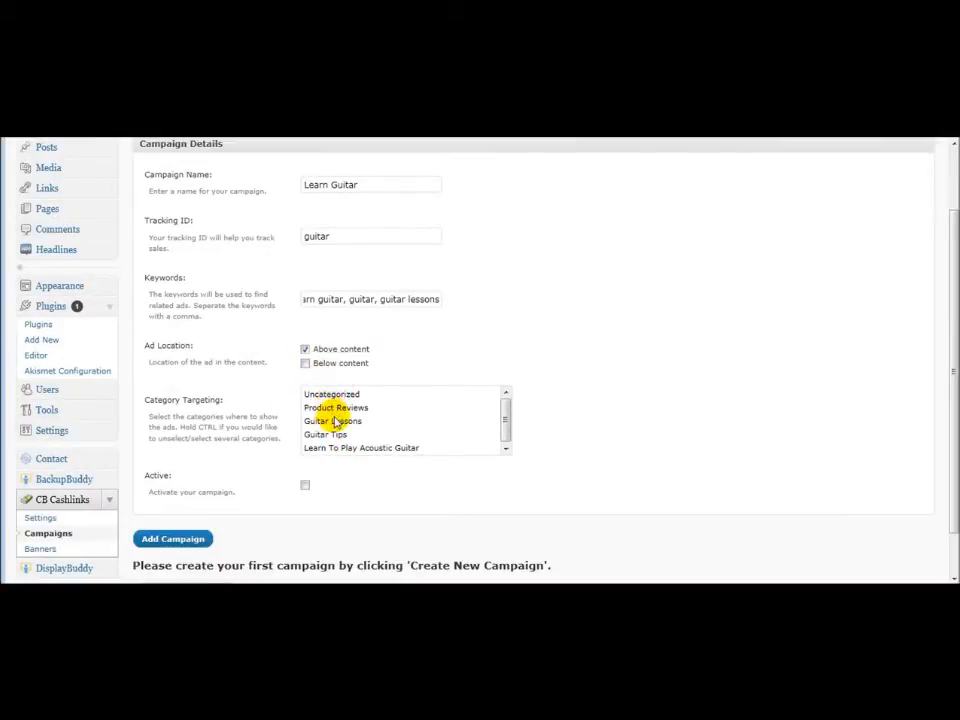
{"action": "left_click", "coordinate": [332, 420]}
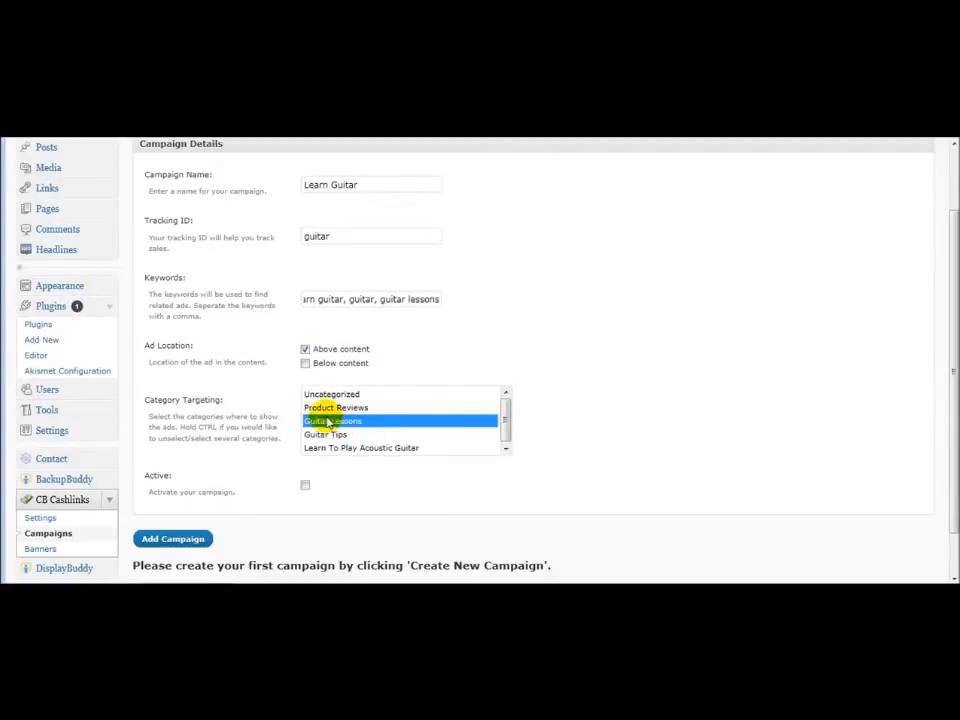
{"action": "left_click", "coordinate": [304, 484]}
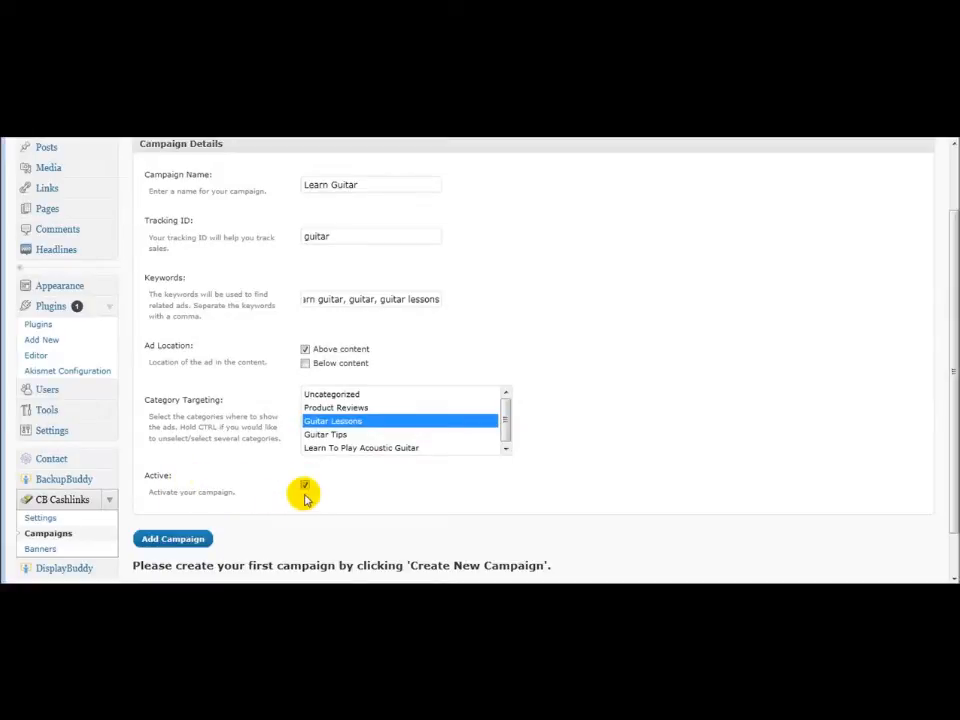
{"action": "left_click", "coordinate": [172, 540]}
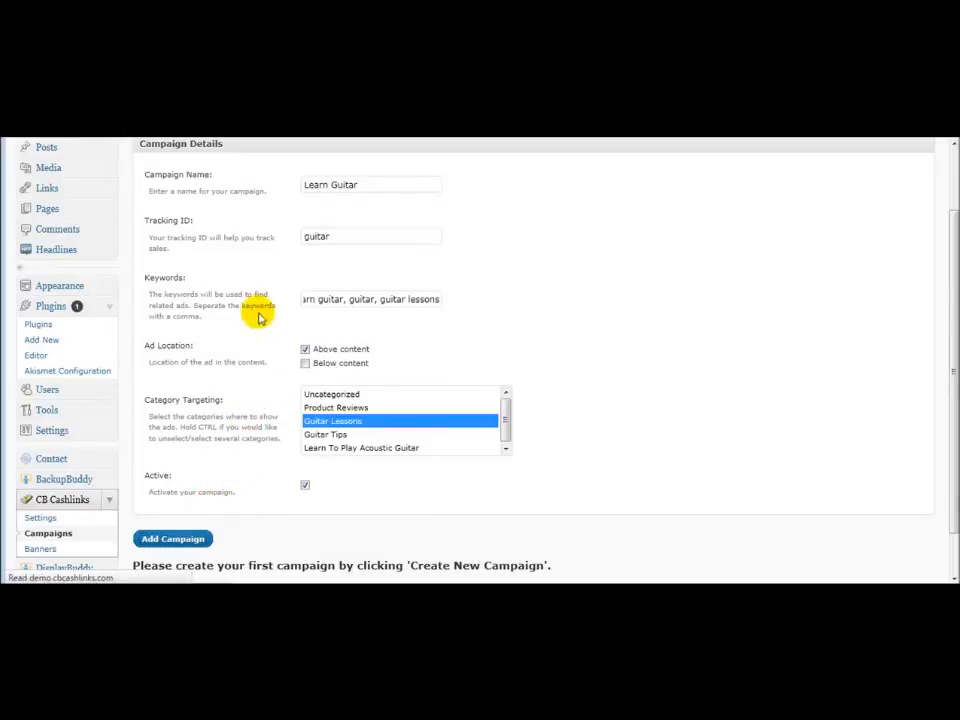
{"action": "left_click", "coordinate": [172, 540]}
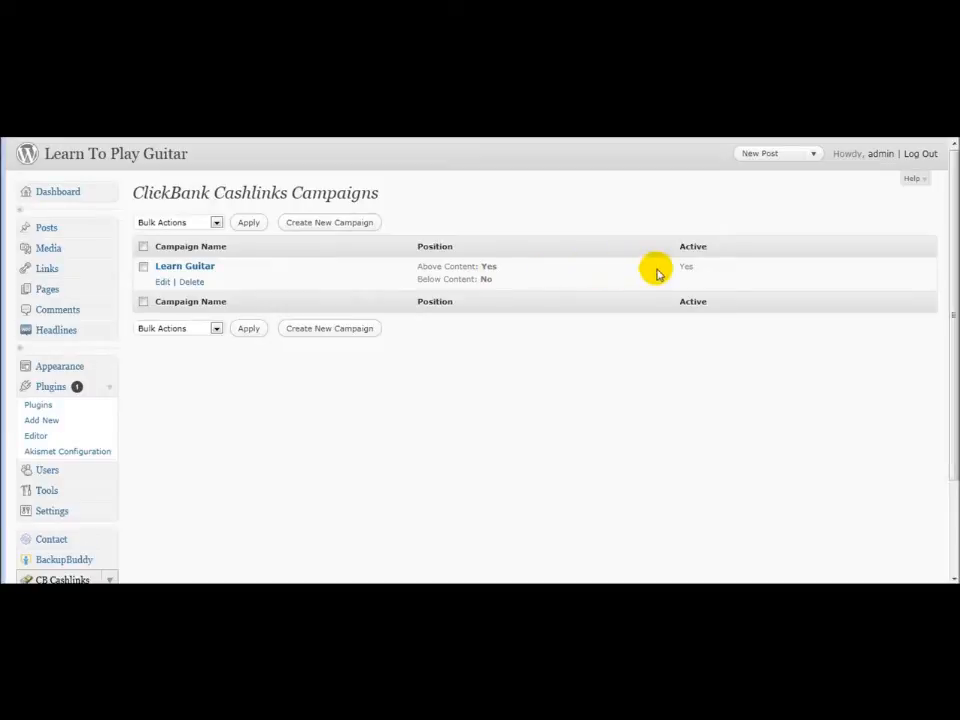
{"action": "mouse_move", "coordinate": [232, 418]}
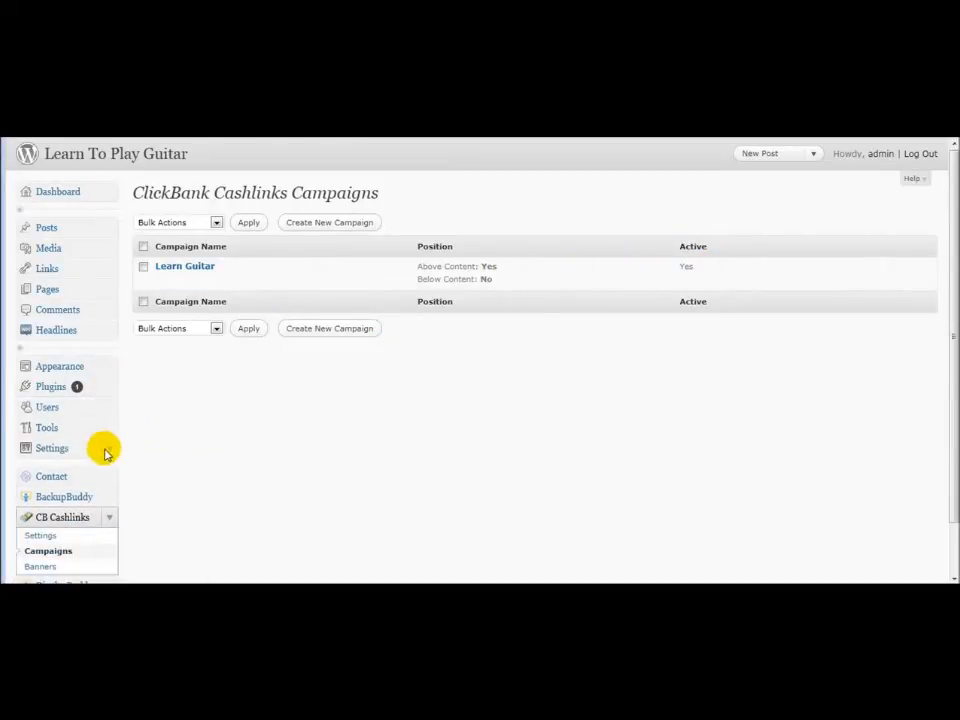
Start a new Cashlinks banner and name it Learn Guitar
{"action": "scroll", "scroll_direction": "down", "scroll_amount": 3}
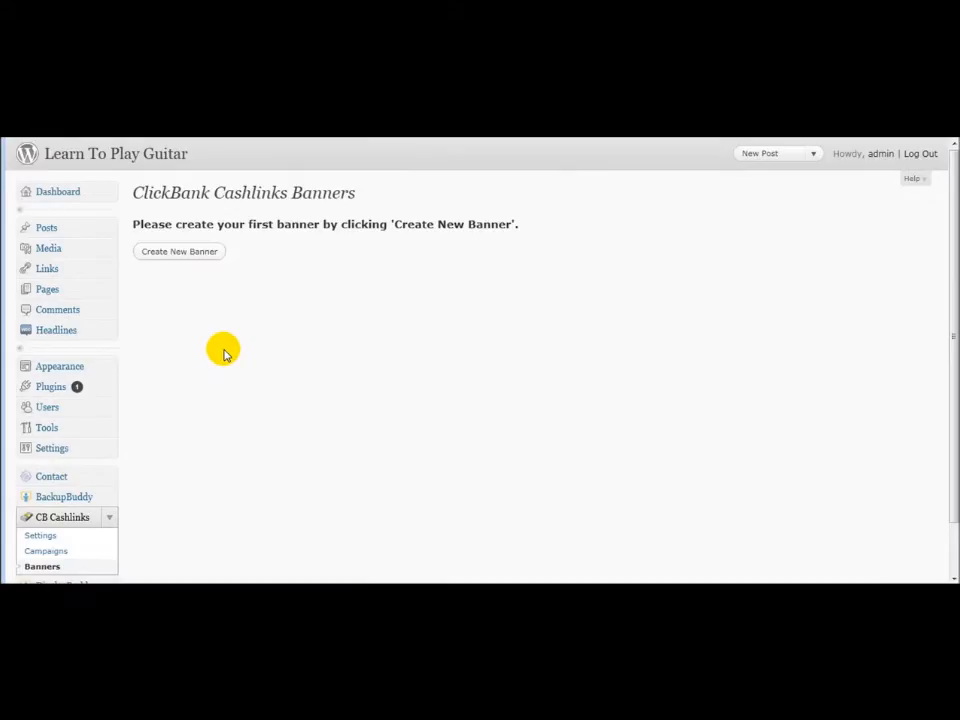
{"action": "mouse_move", "coordinate": [208, 280]}
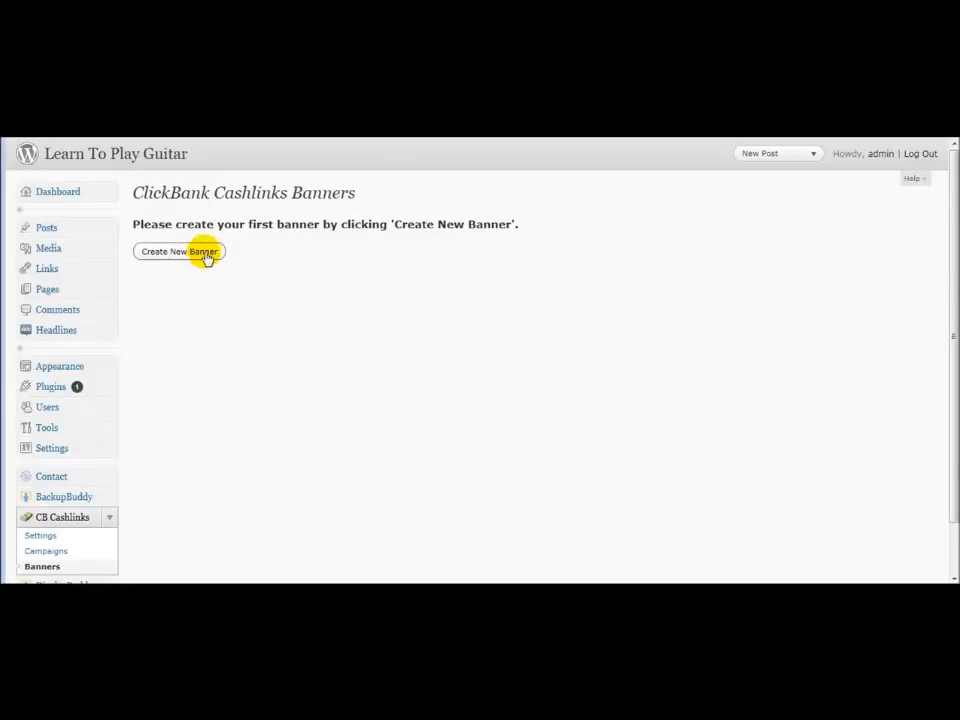
{"action": "left_click", "coordinate": [180, 252]}
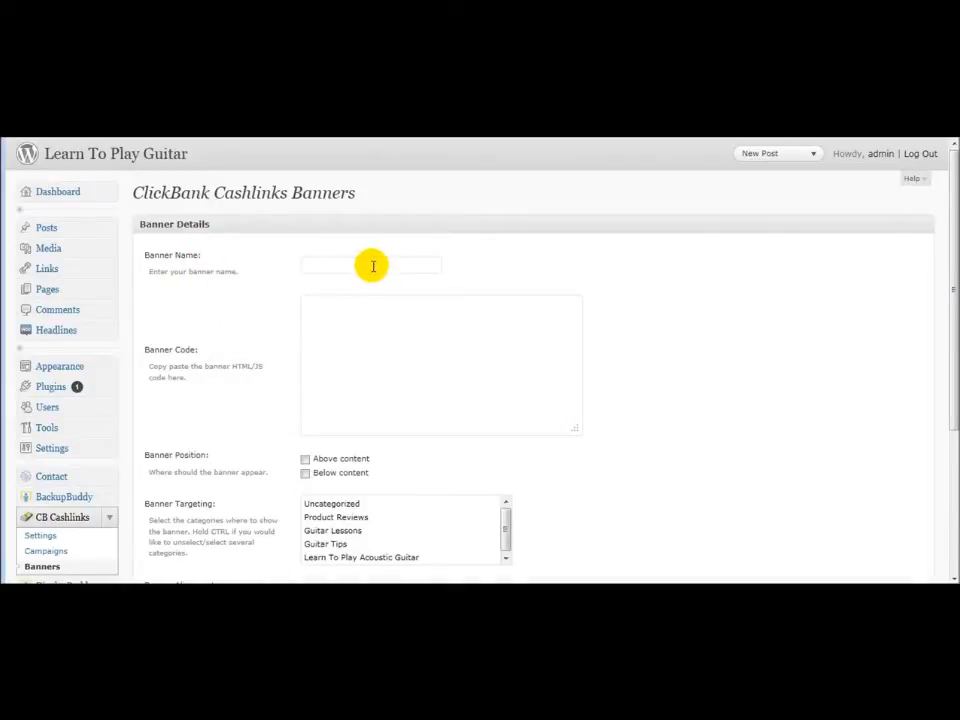
{"action": "type", "text": "Lea"}
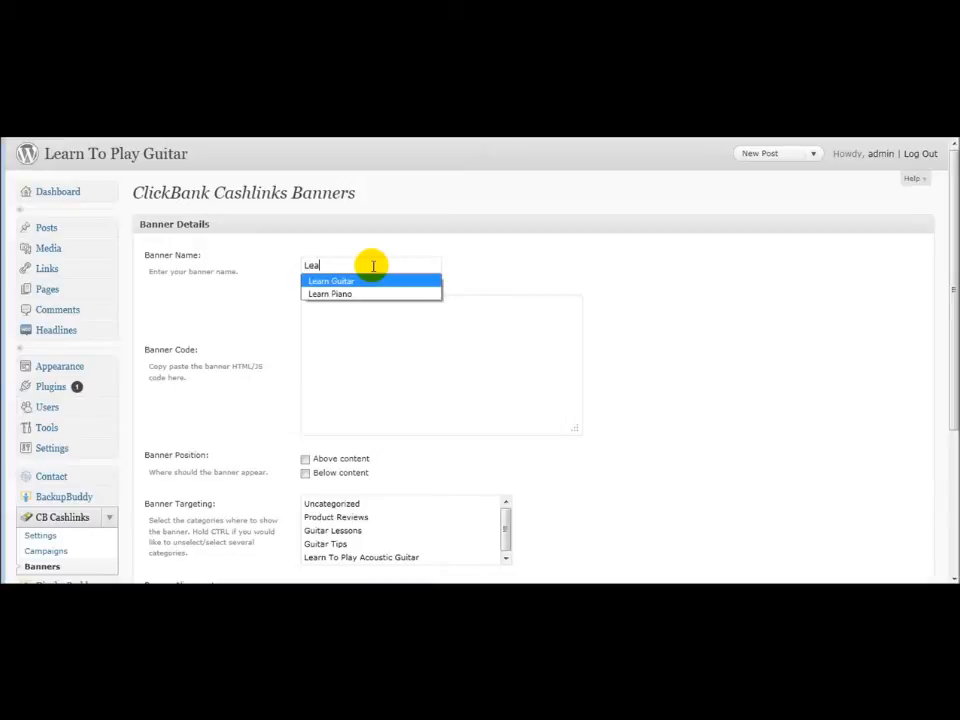
{"action": "left_click", "coordinate": [332, 280]}
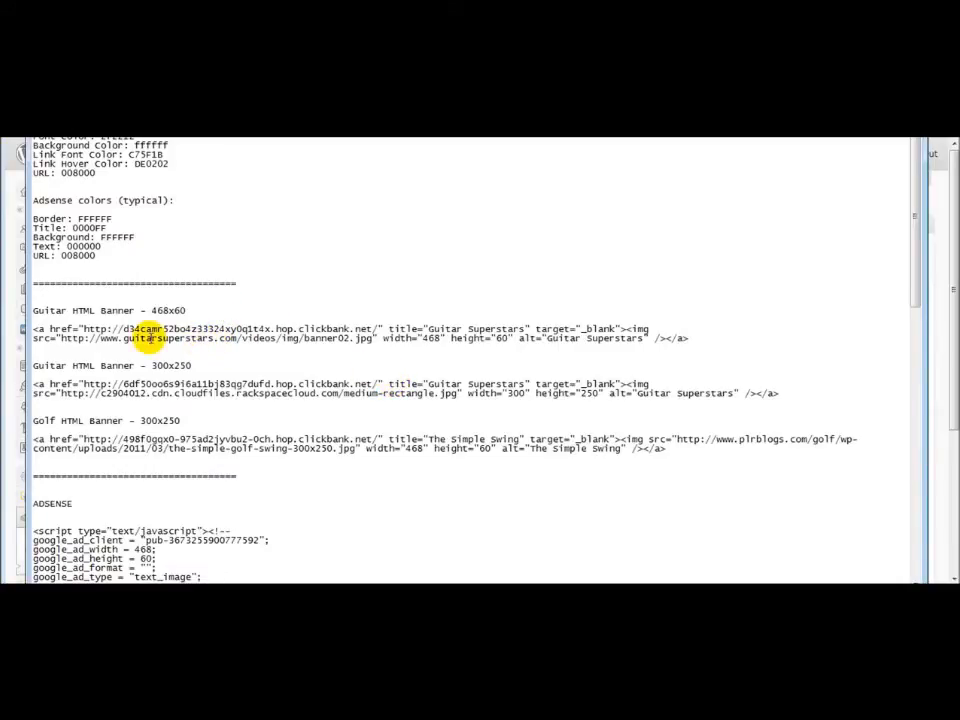
Select the whole 468x60 Guitar HTML banner code in Notepad for copying
{"action": "double_click", "coordinate": [166, 310]}
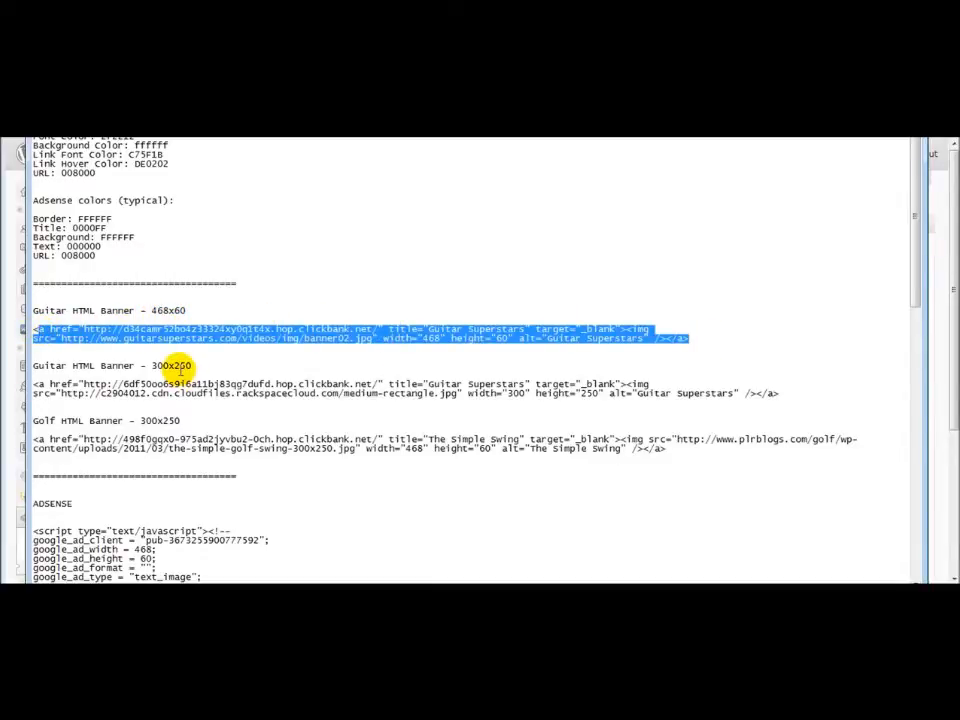
{"action": "scroll", "scroll_direction": "down", "scroll_amount": 3}
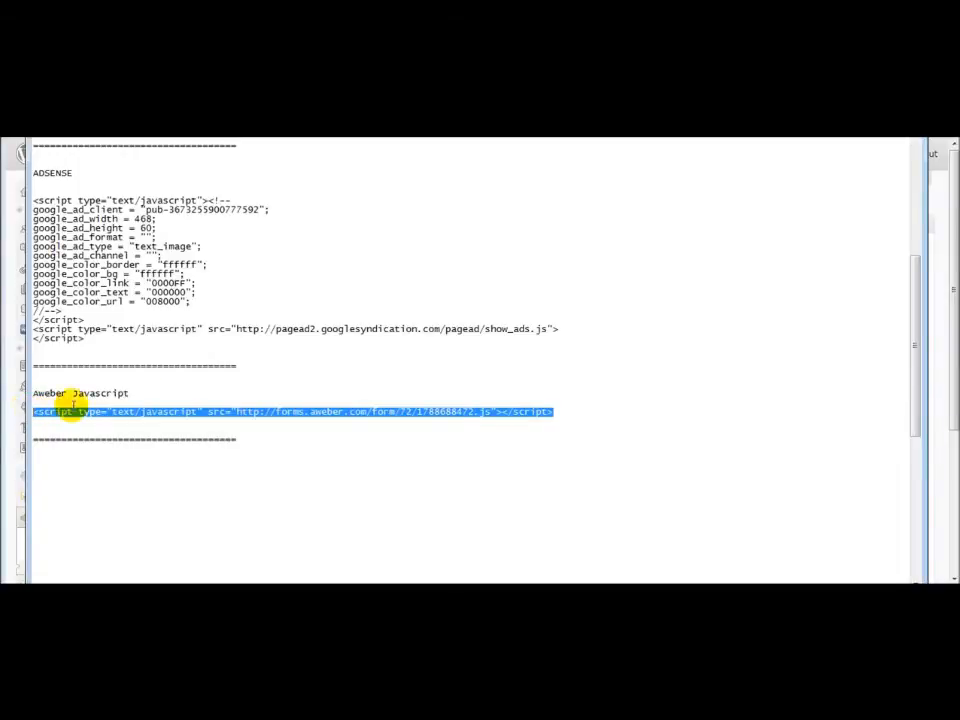
{"action": "scroll", "scroll_direction": "up", "scroll_amount": 3}
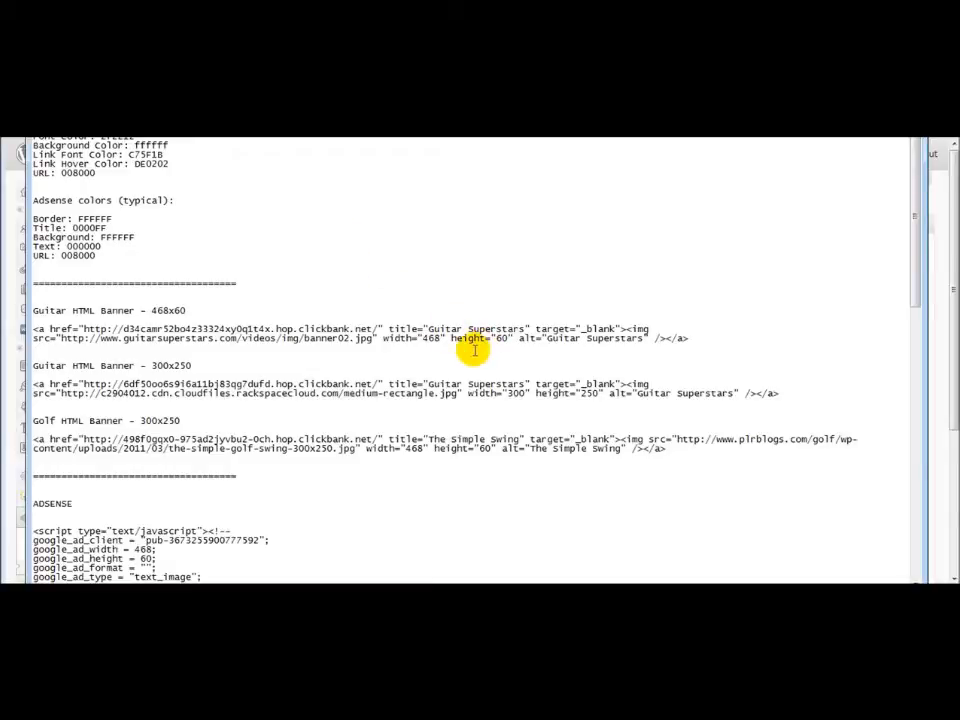
{"action": "mouse_move", "coordinate": [264, 356]}
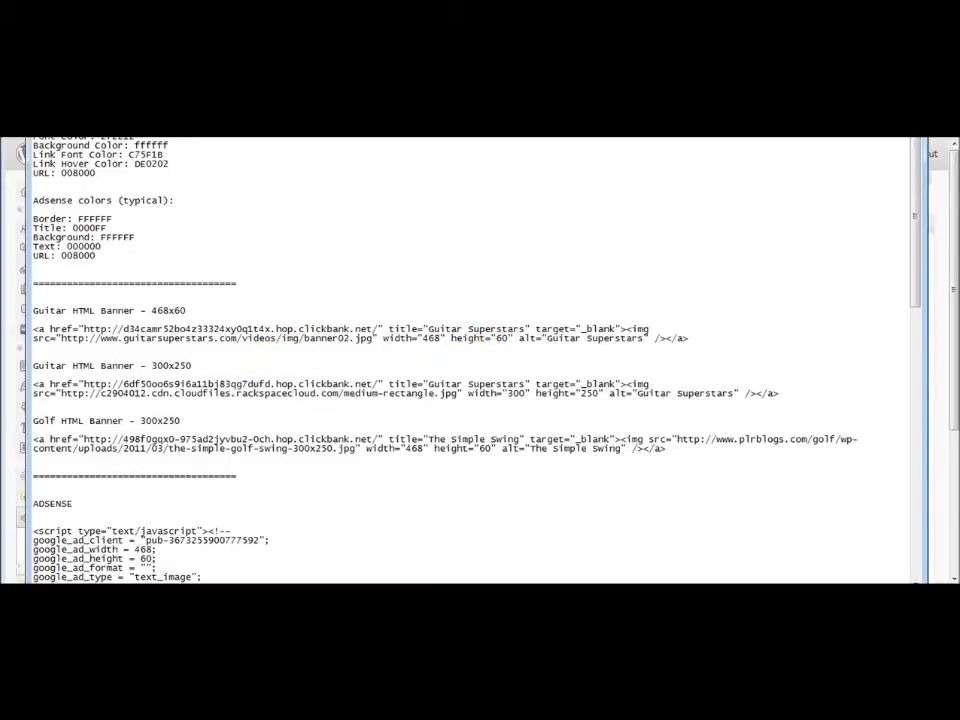
{"action": "mouse_move", "coordinate": [356, 348]}
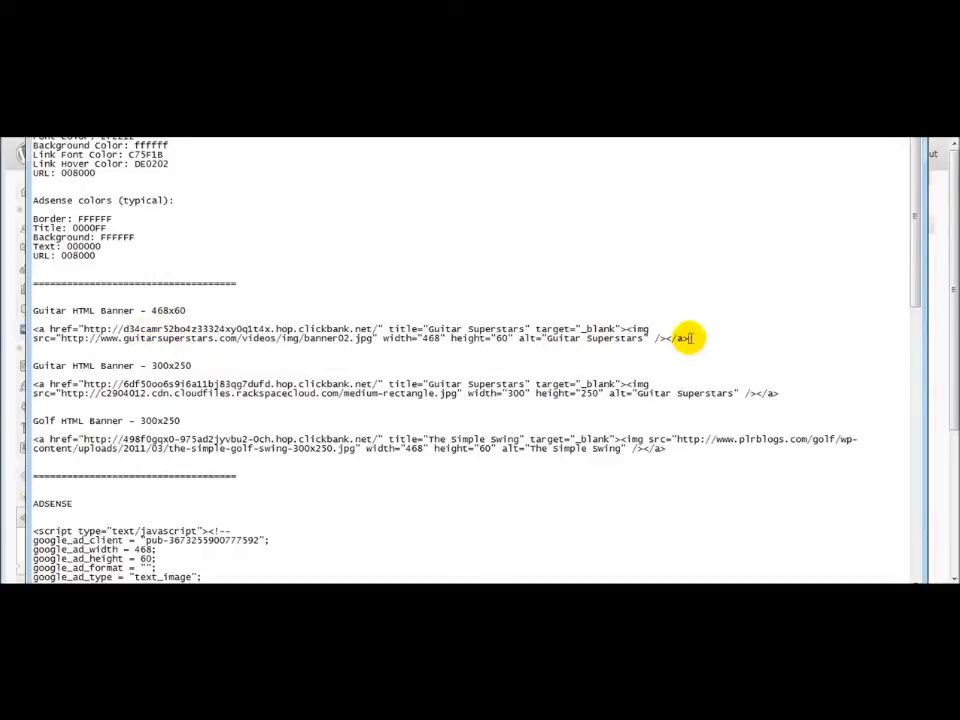
{"action": "left_click_drag", "start_coordinate": [688, 338], "coordinate": [32, 338]}
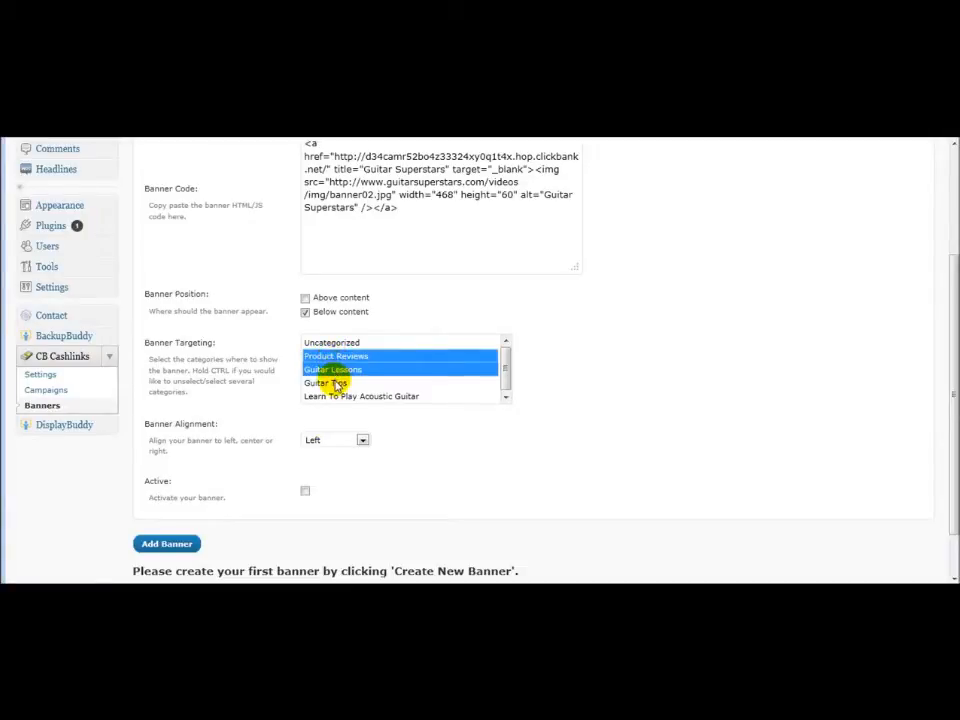
Target the banner at Guitar Lessons, keep left alignment and add the banner
{"action": "left_click", "coordinate": [332, 368]}
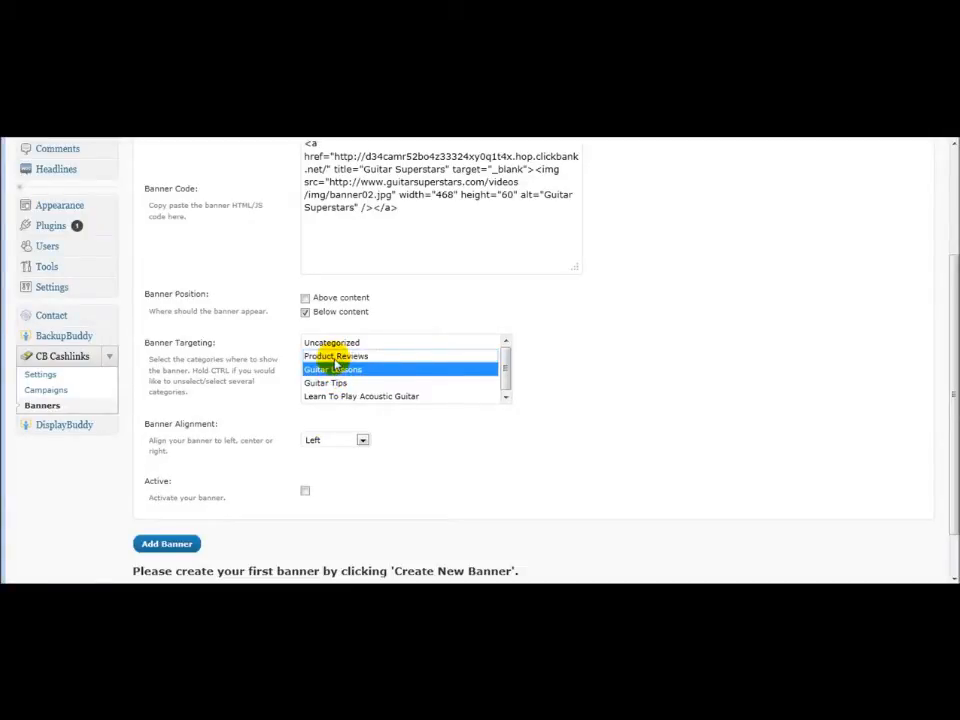
{"action": "left_click", "coordinate": [336, 440]}
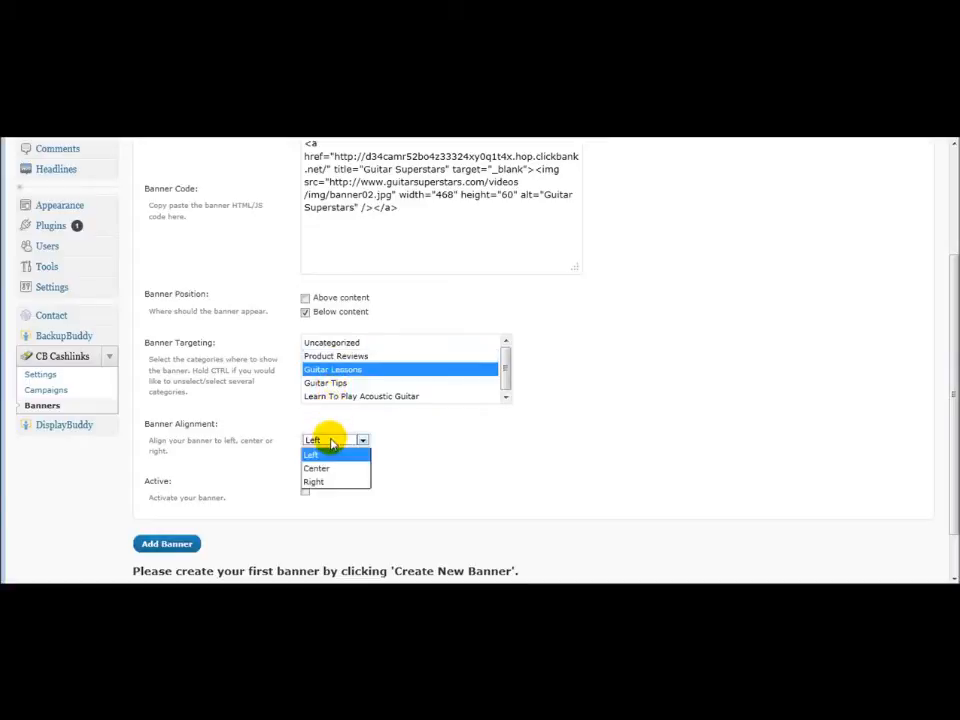
{"action": "left_click", "coordinate": [312, 440]}
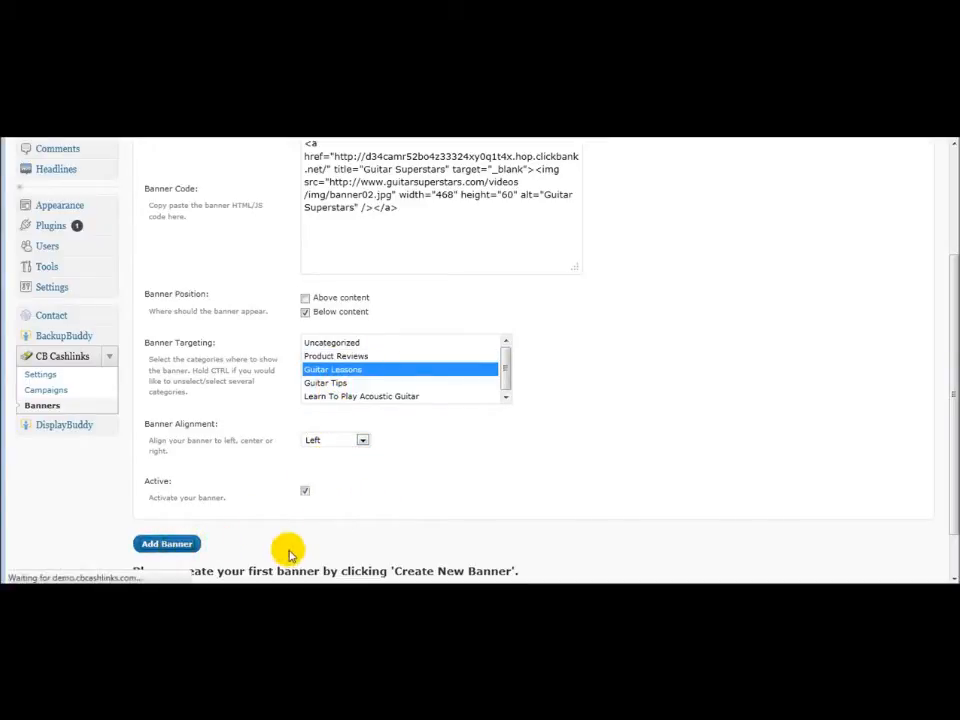
{"action": "mouse_move", "coordinate": [276, 438]}
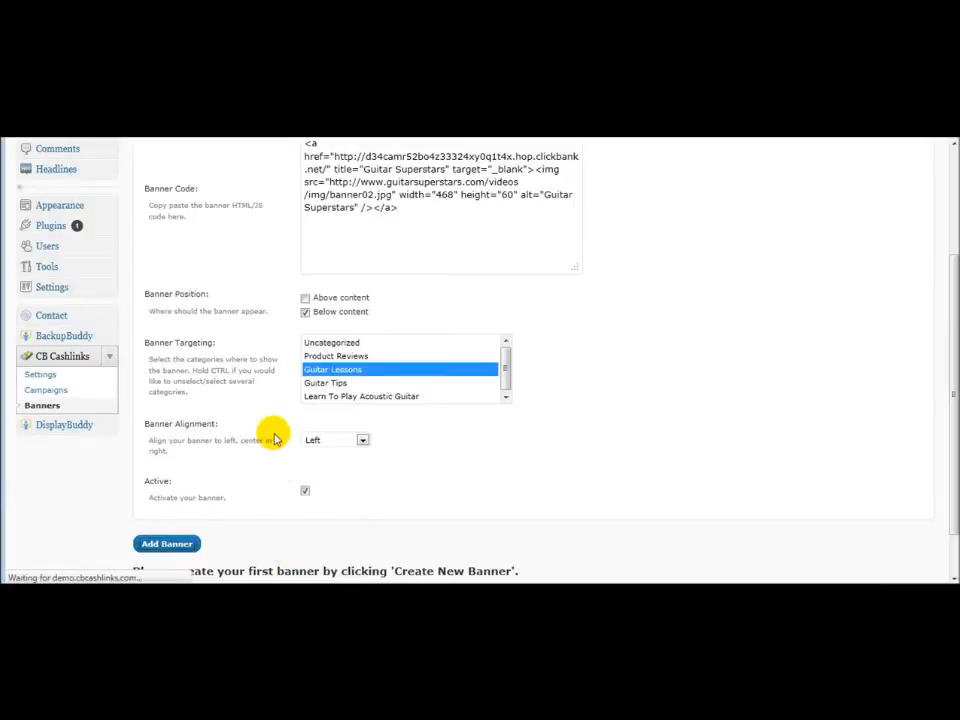
{"action": "left_click", "coordinate": [168, 544]}
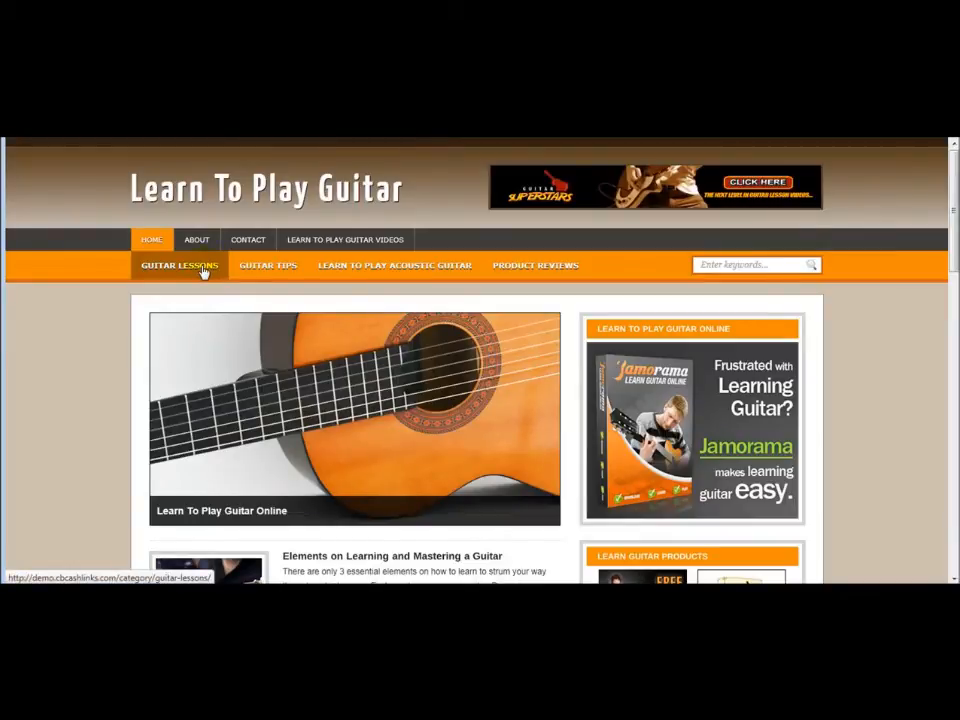
Open the Guitar Lessons category archive on the live blog
{"action": "left_click", "coordinate": [180, 264]}
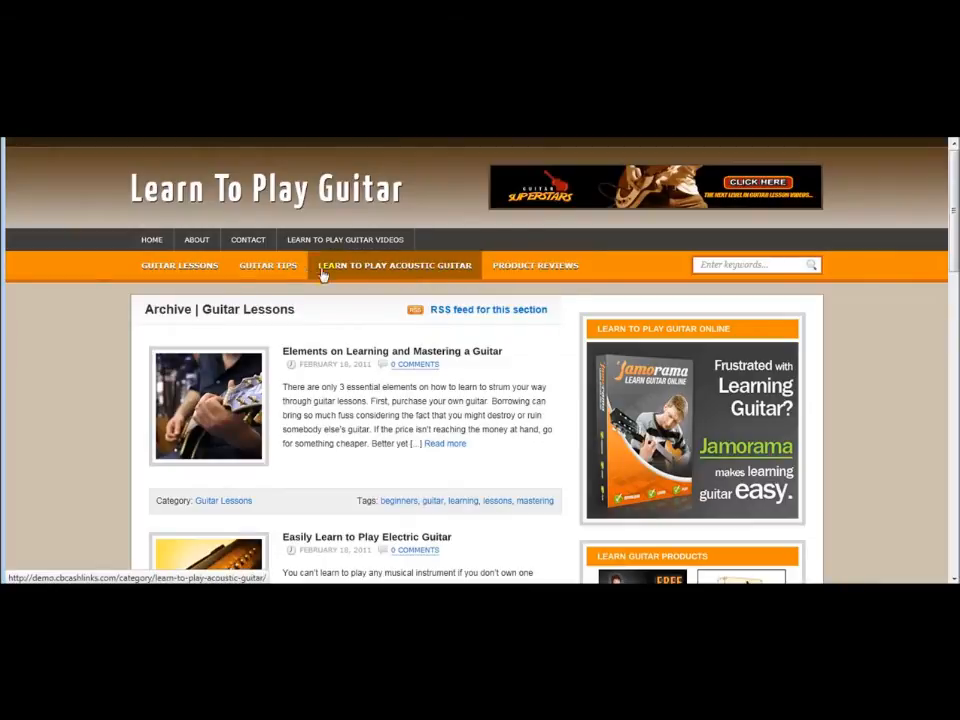
{"action": "mouse_move", "coordinate": [430, 276]}
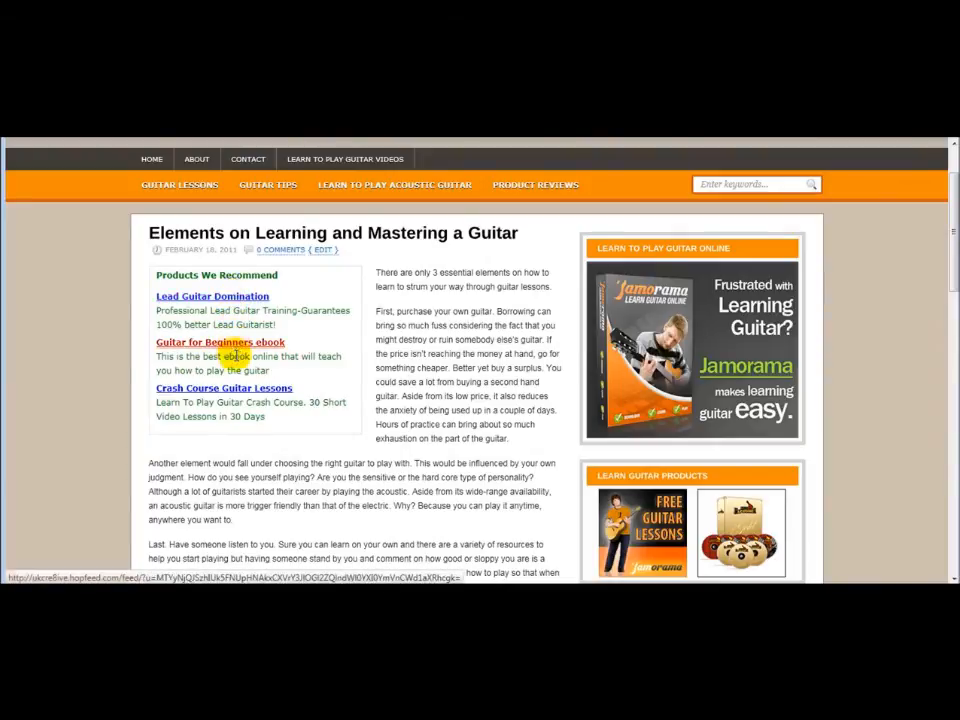
{"action": "mouse_move", "coordinate": [232, 304]}
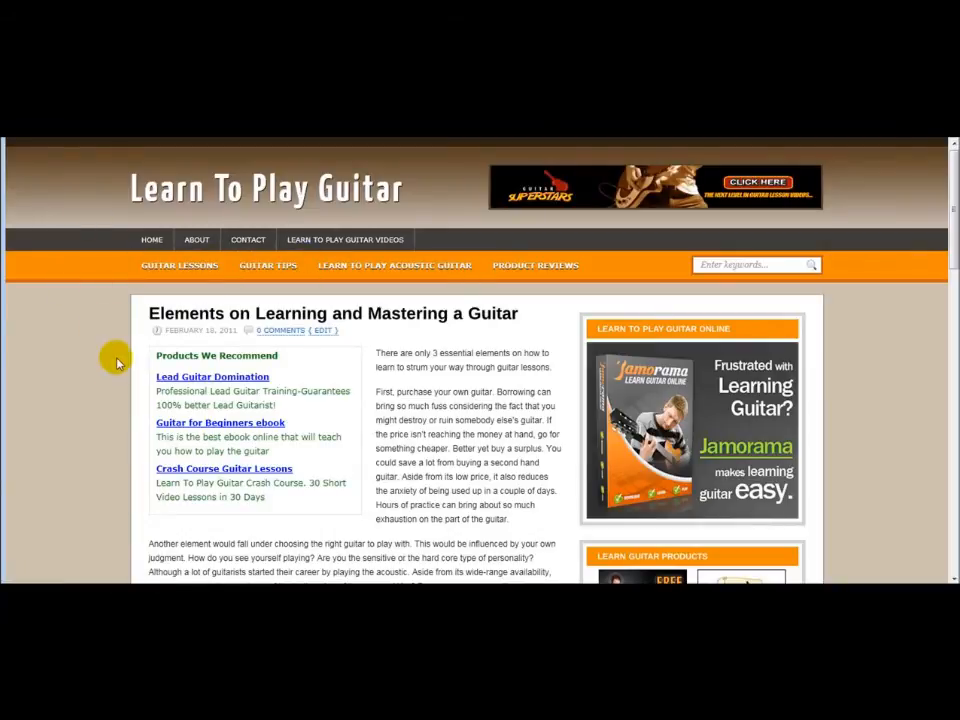
{"action": "scroll", "scroll_direction": "down", "scroll_amount": 3}
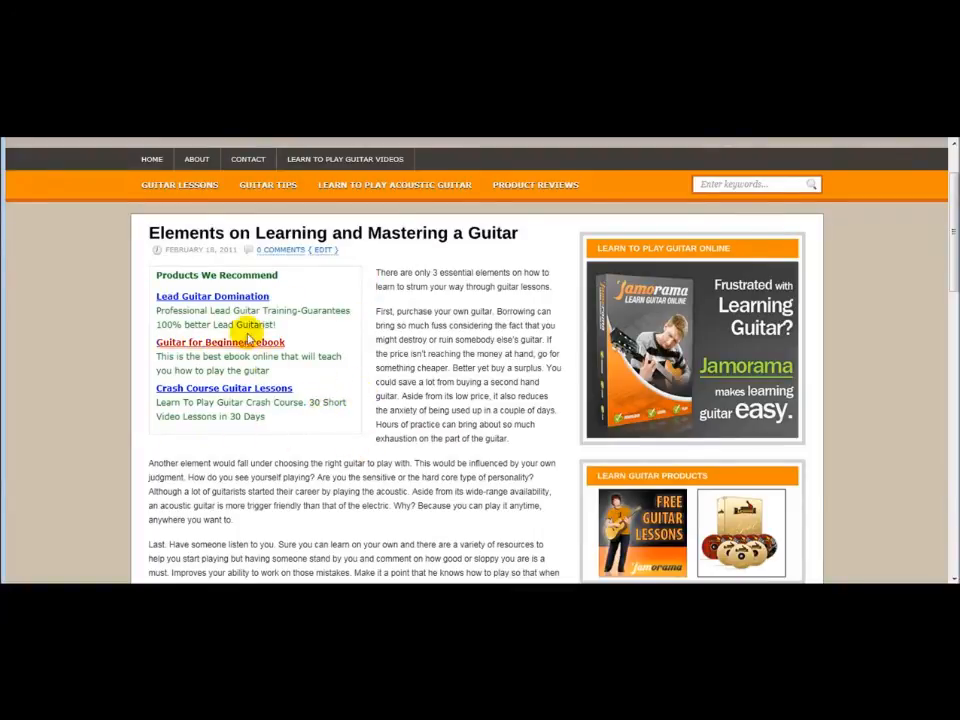
{"action": "mouse_move", "coordinate": [270, 398]}
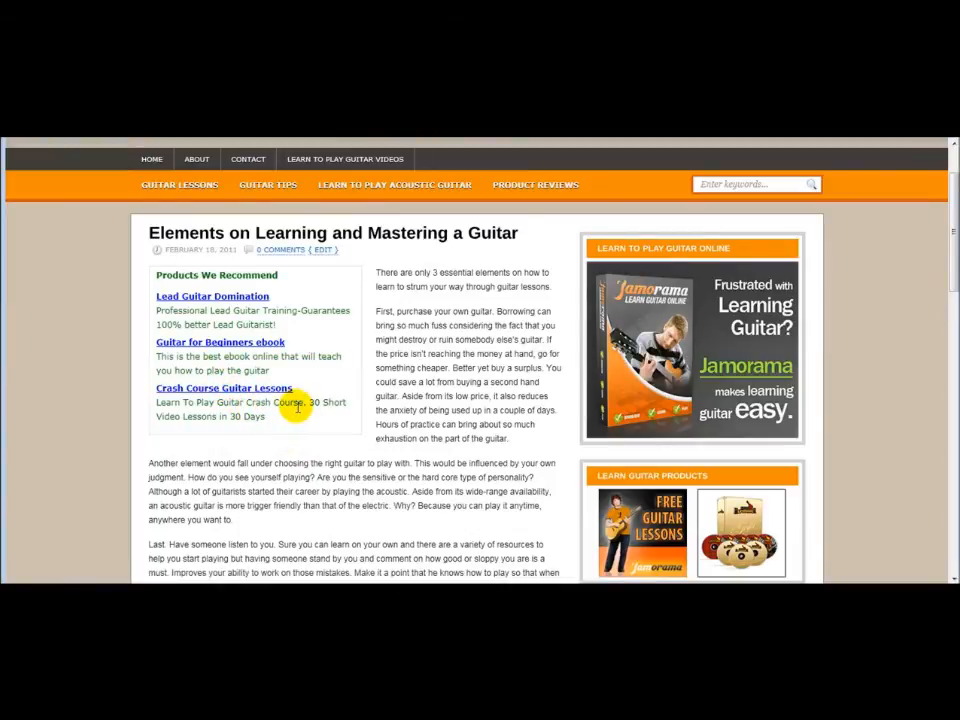
{"action": "scroll", "scroll_direction": "down", "scroll_amount": 3}
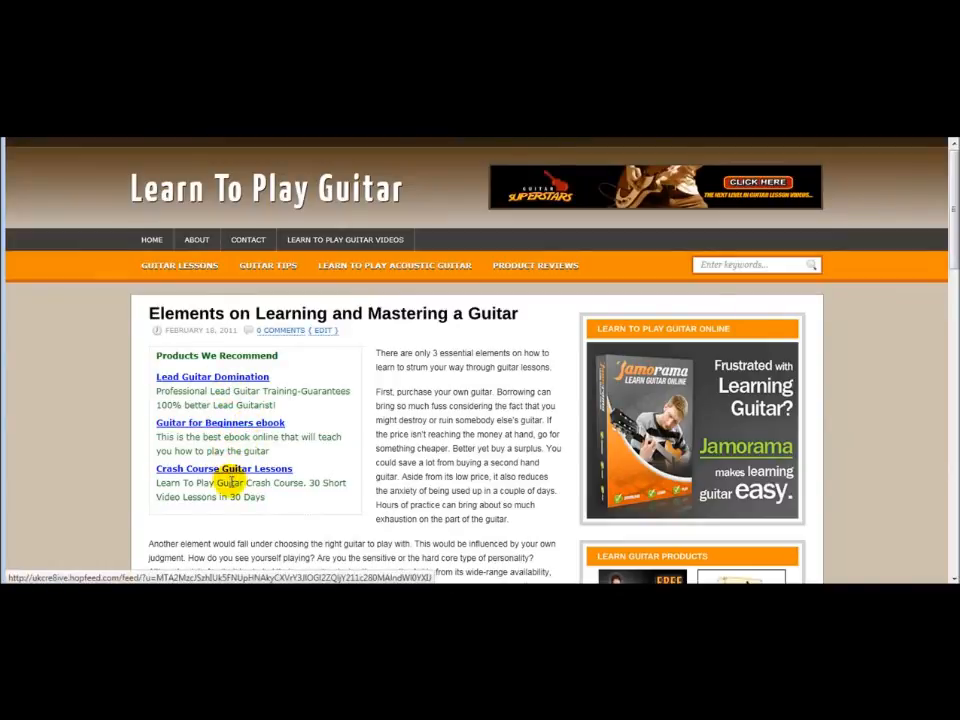
{"action": "scroll", "scroll_direction": "down", "scroll_amount": 3}
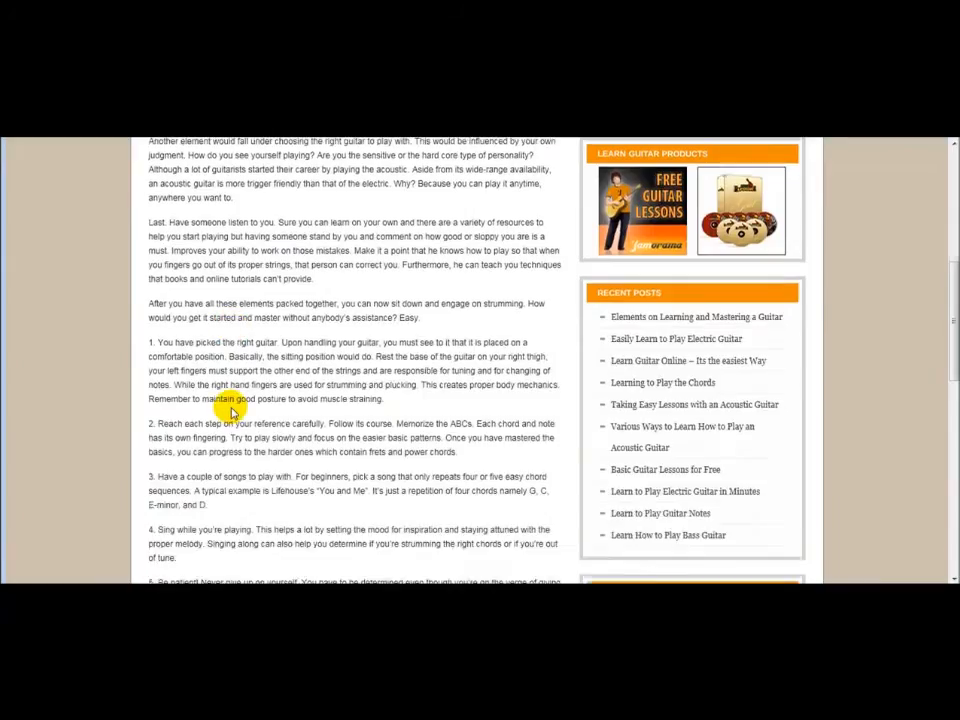
{"action": "scroll", "scroll_direction": "down", "scroll_amount": 3}
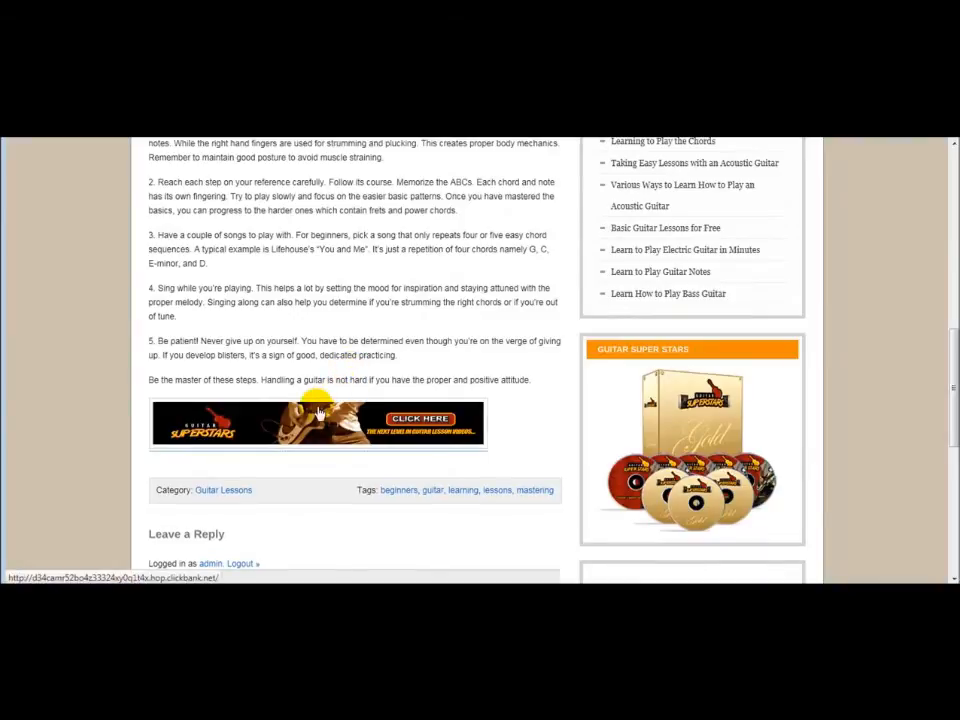
{"action": "scroll", "scroll_direction": "up", "scroll_amount": 3}
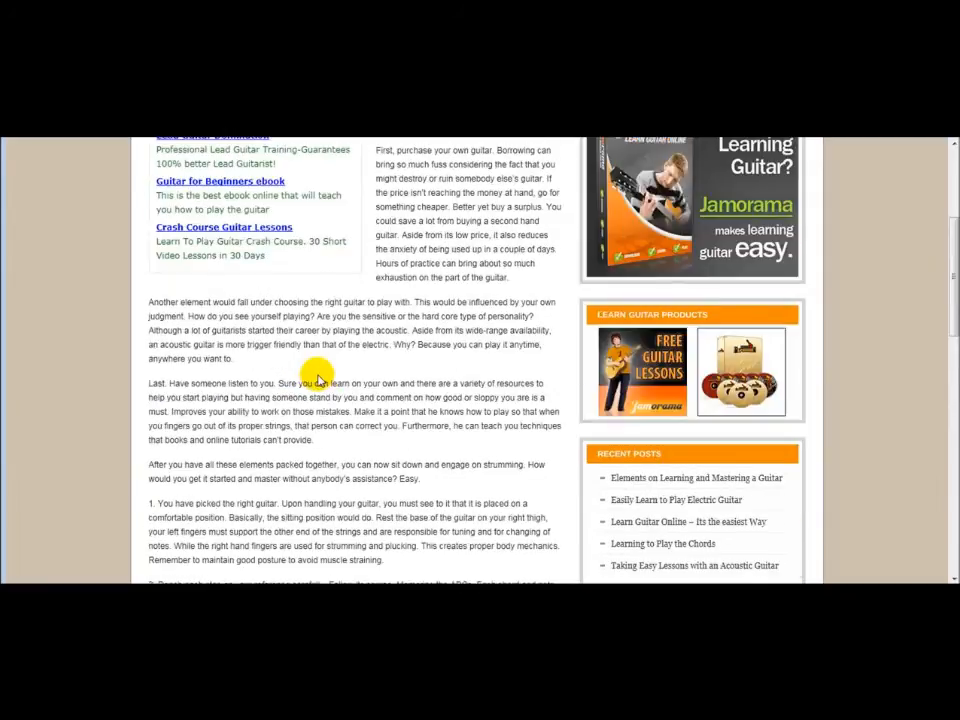
{"action": "scroll", "scroll_direction": "down", "scroll_amount": 3}
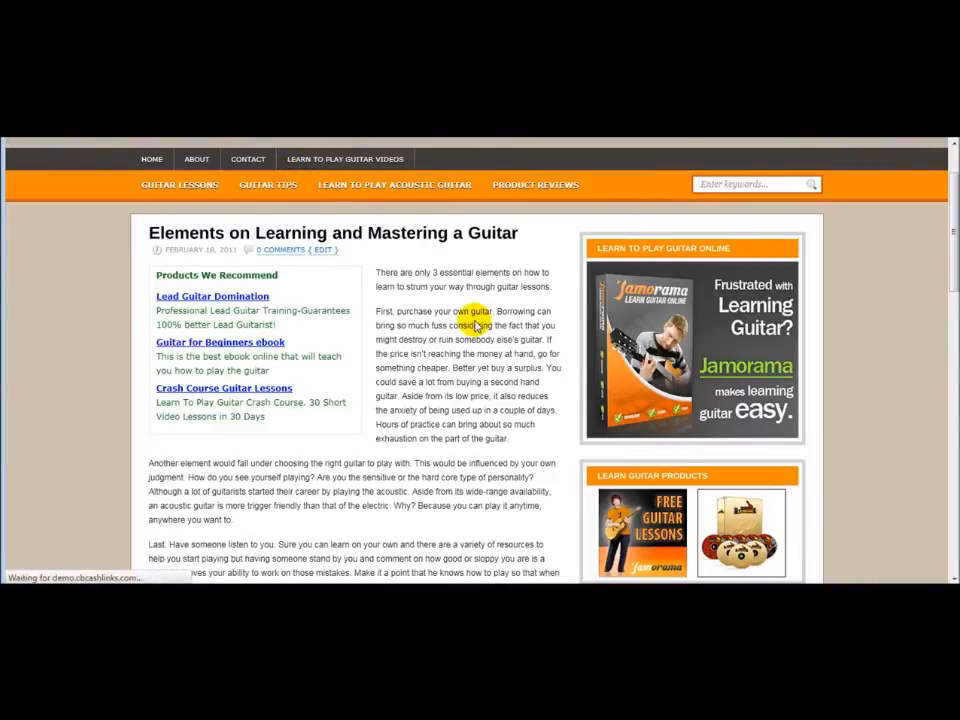
{"action": "mouse_move", "coordinate": [336, 336]}
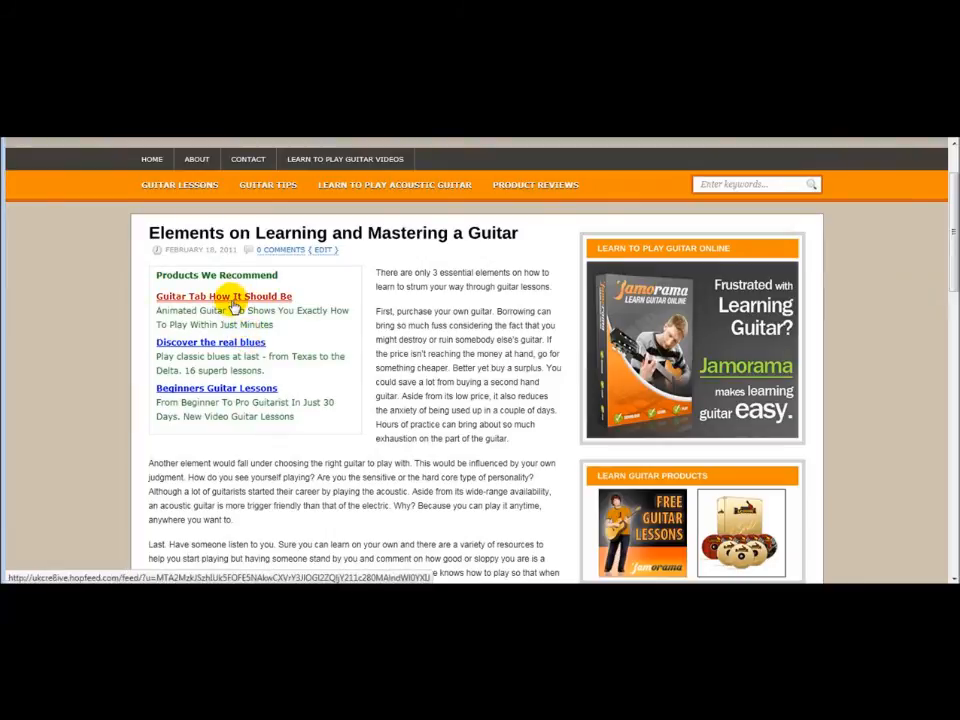
{"action": "mouse_move", "coordinate": [190, 396]}
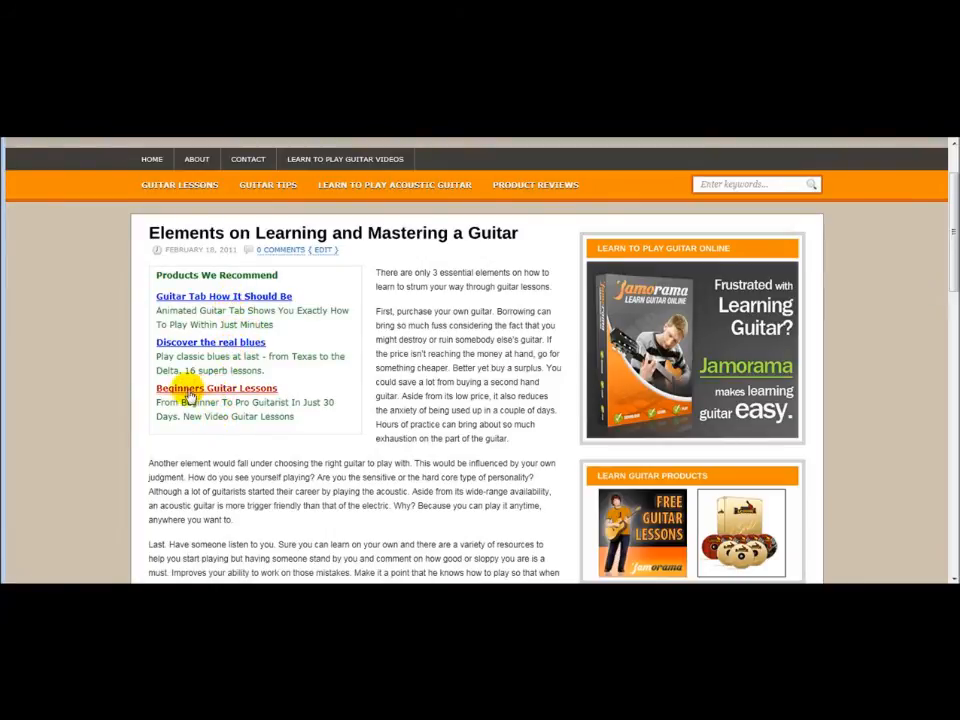
{"action": "mouse_move", "coordinate": [244, 396]}
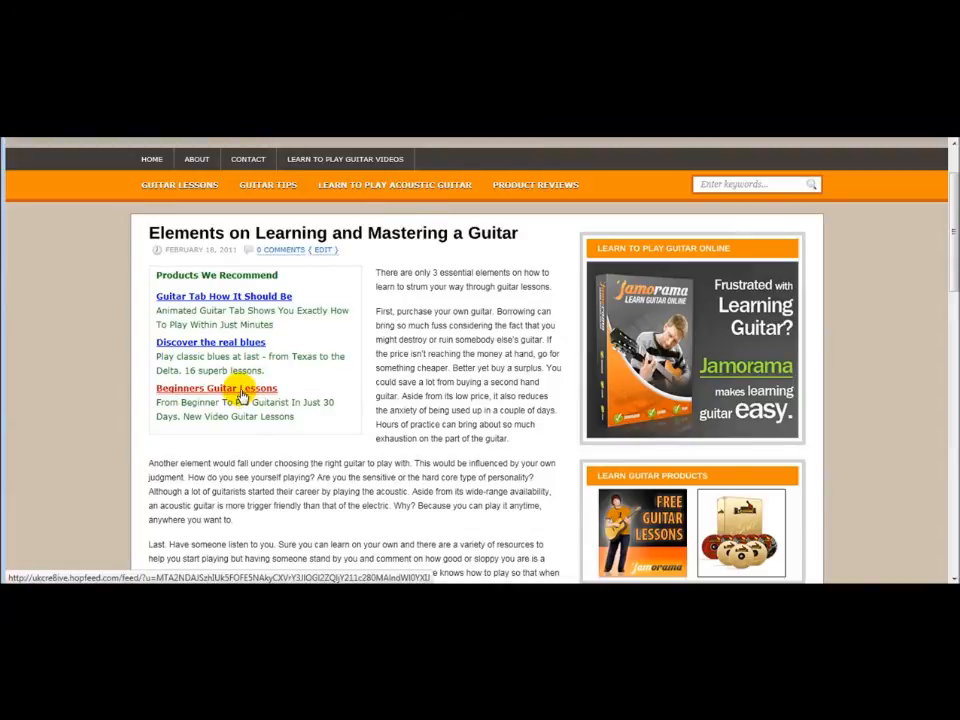
Follow the Beginners Guitar Lessons recommended product link to its sales page
{"action": "left_click", "coordinate": [216, 388]}
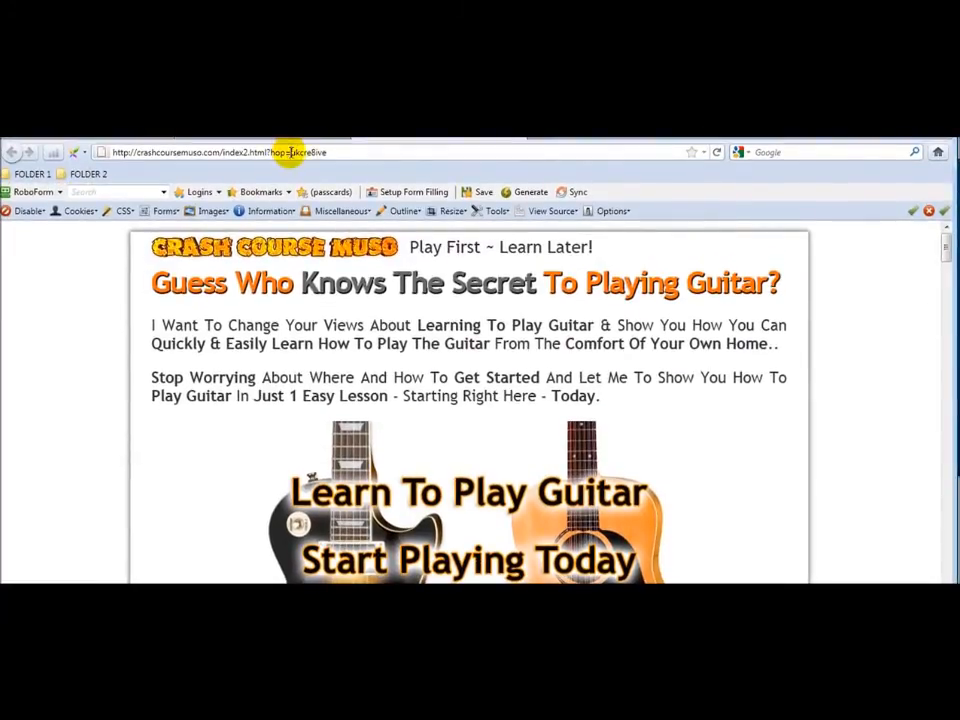
{"action": "double_click", "coordinate": [310, 152]}
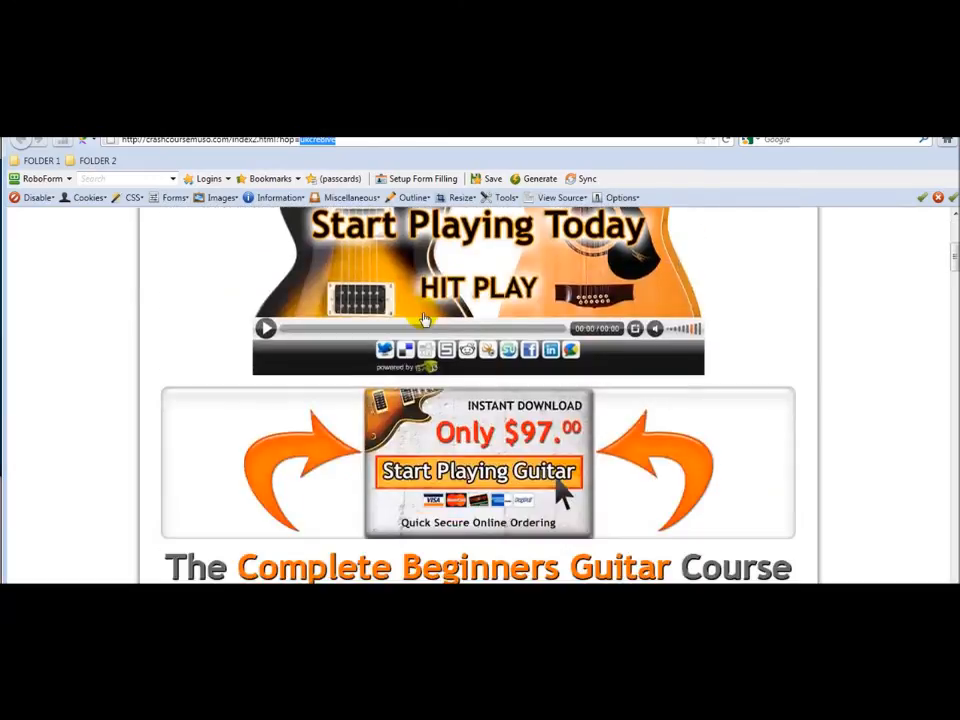
{"action": "scroll", "scroll_direction": "down", "scroll_amount": 3}
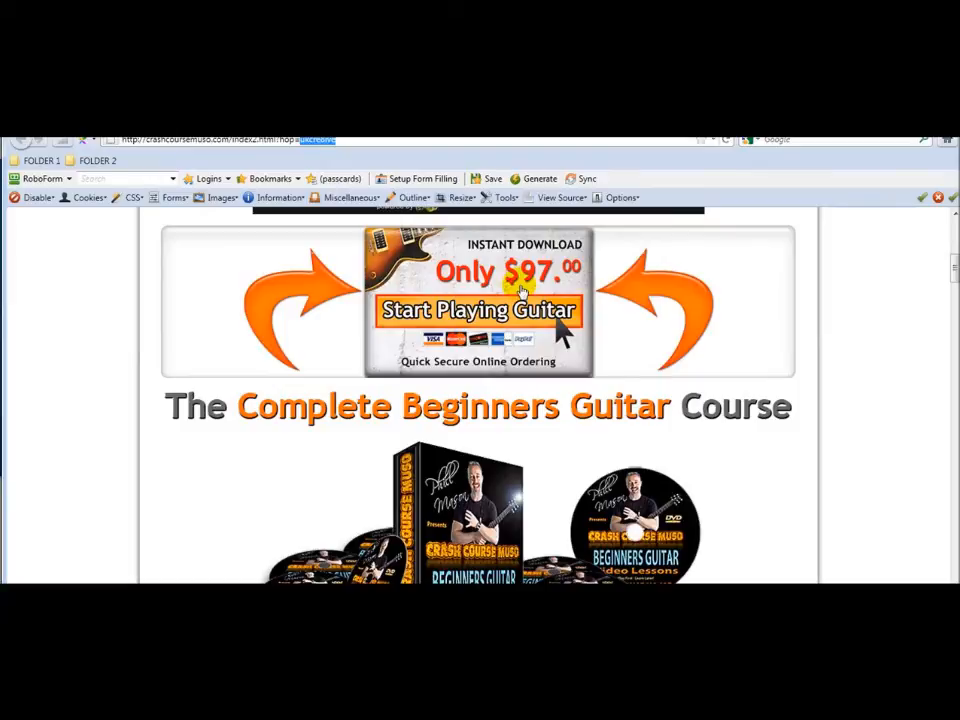
{"action": "mouse_move", "coordinate": [540, 260]}
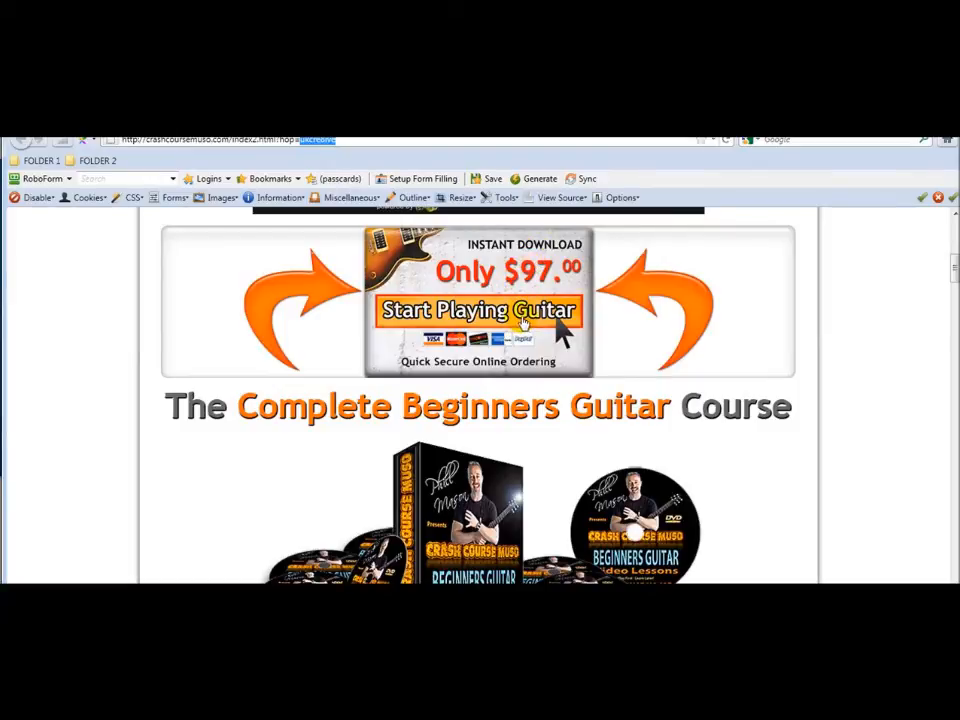
{"action": "mouse_move", "coordinate": [524, 284]}
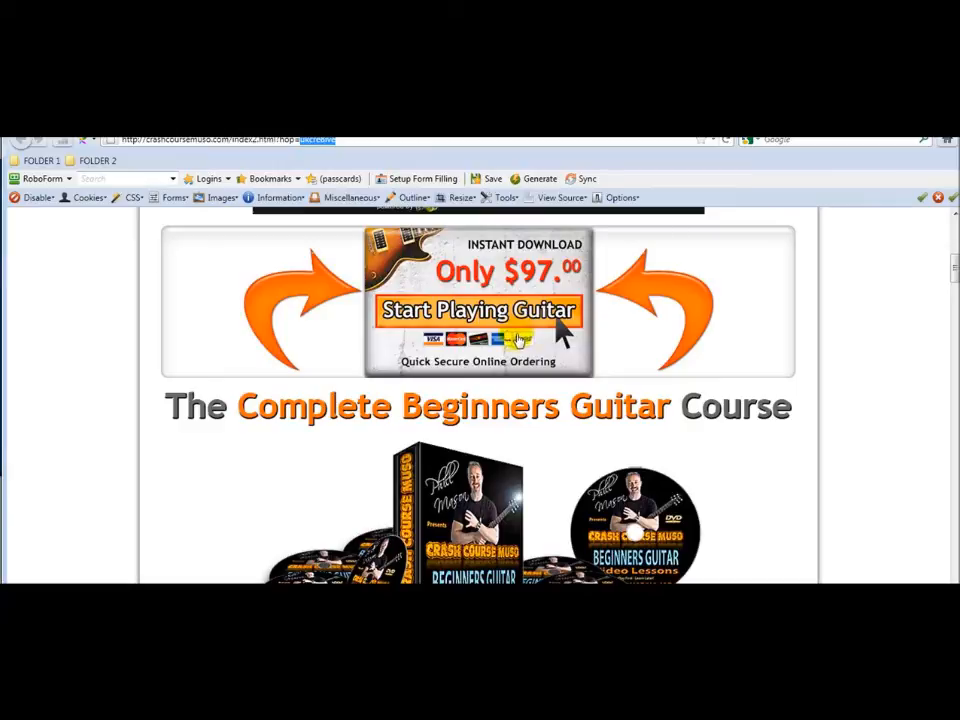
{"action": "left_click", "coordinate": [478, 310]}
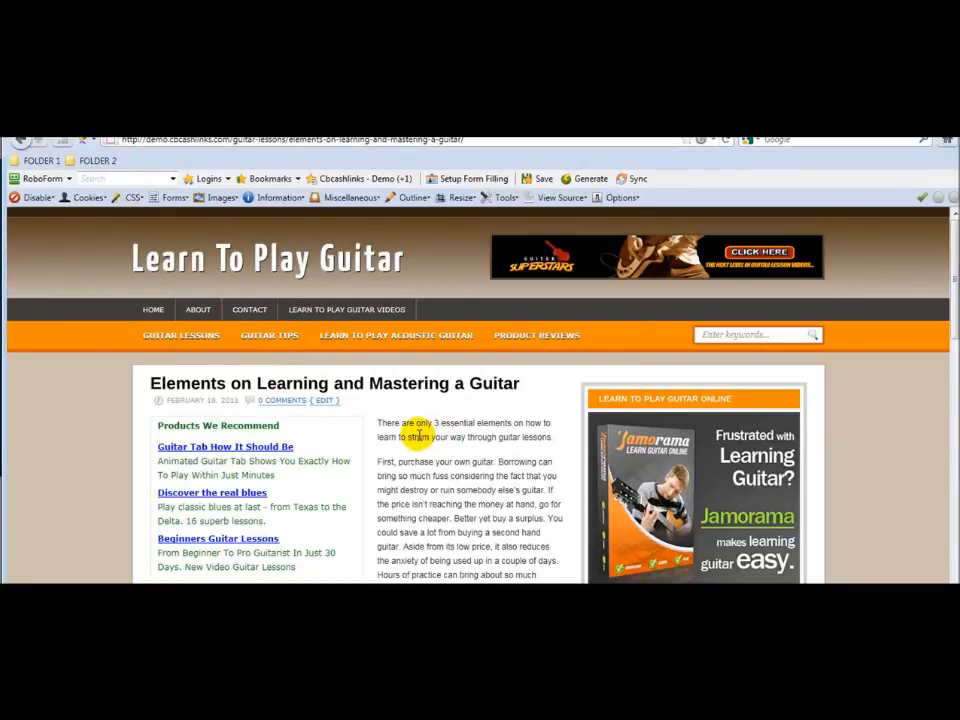
{"action": "scroll", "scroll_direction": "down", "scroll_amount": 3}
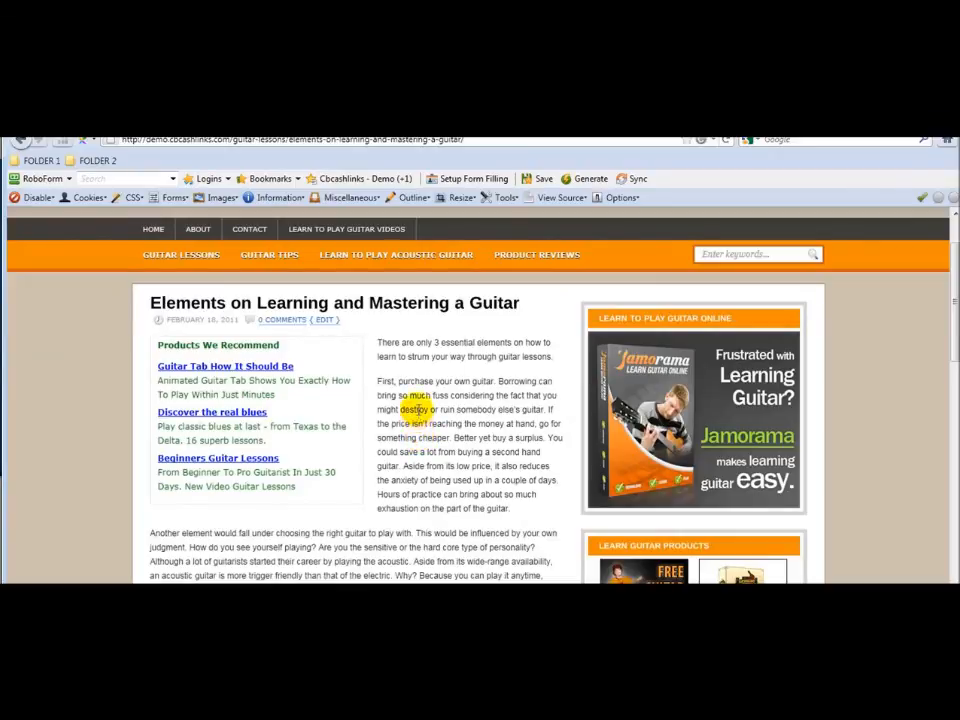
{"action": "left_click_drag", "start_coordinate": [378, 342], "coordinate": [558, 356]}
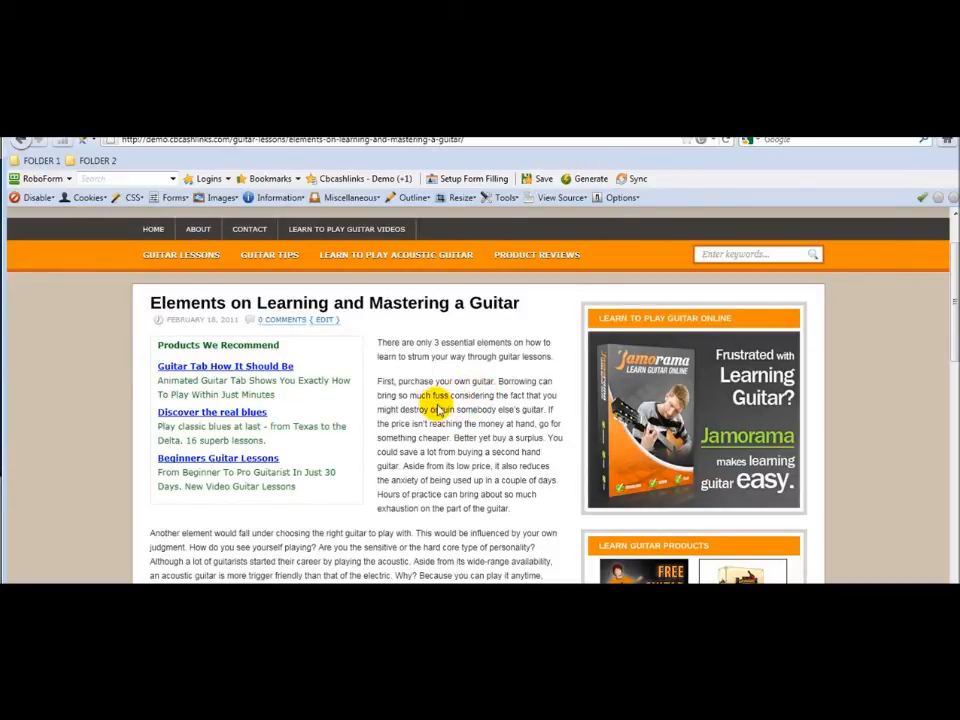
{"action": "mouse_move", "coordinate": [432, 410]}
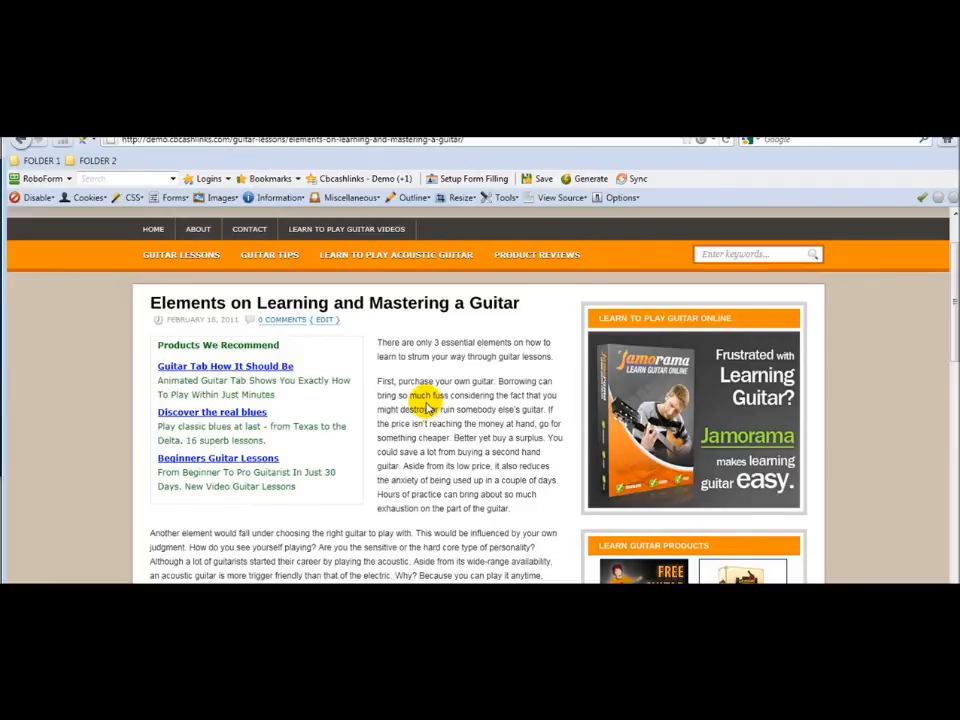
{"action": "scroll", "scroll_direction": "down", "scroll_amount": 3}
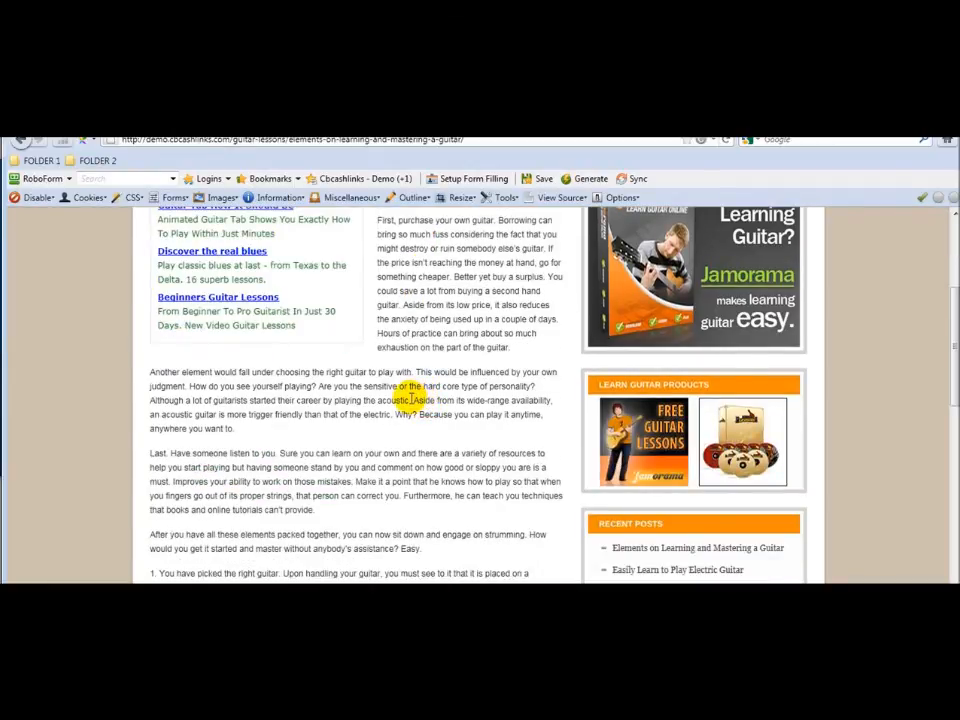
{"action": "scroll", "scroll_direction": "up", "scroll_amount": 3}
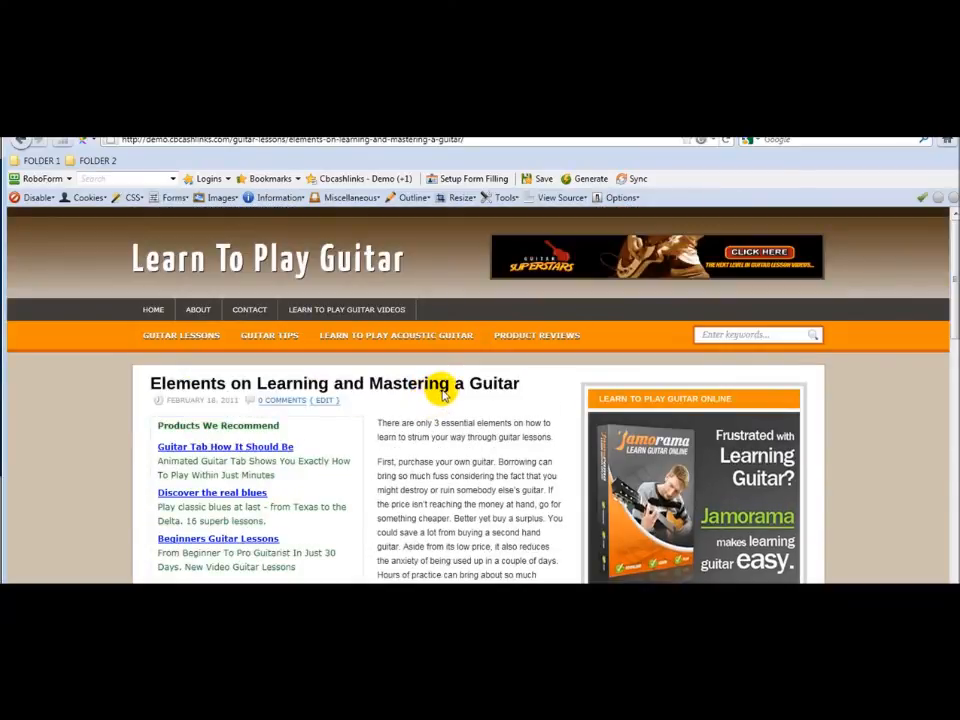
{"action": "mouse_move", "coordinate": [460, 388]}
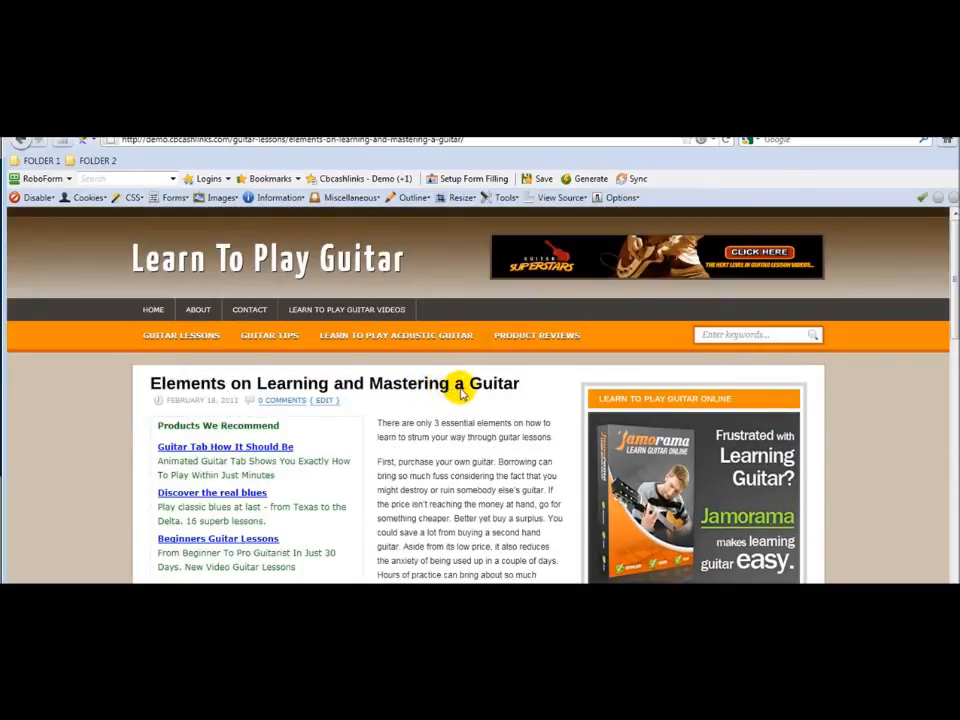